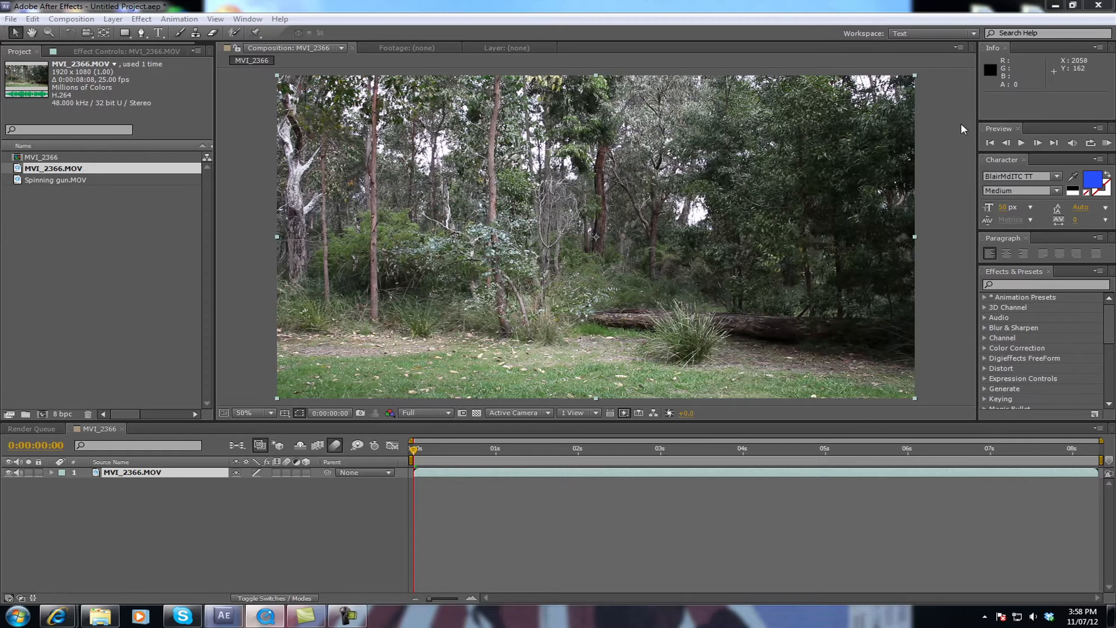
pyautogui.moveTo(770, 230)
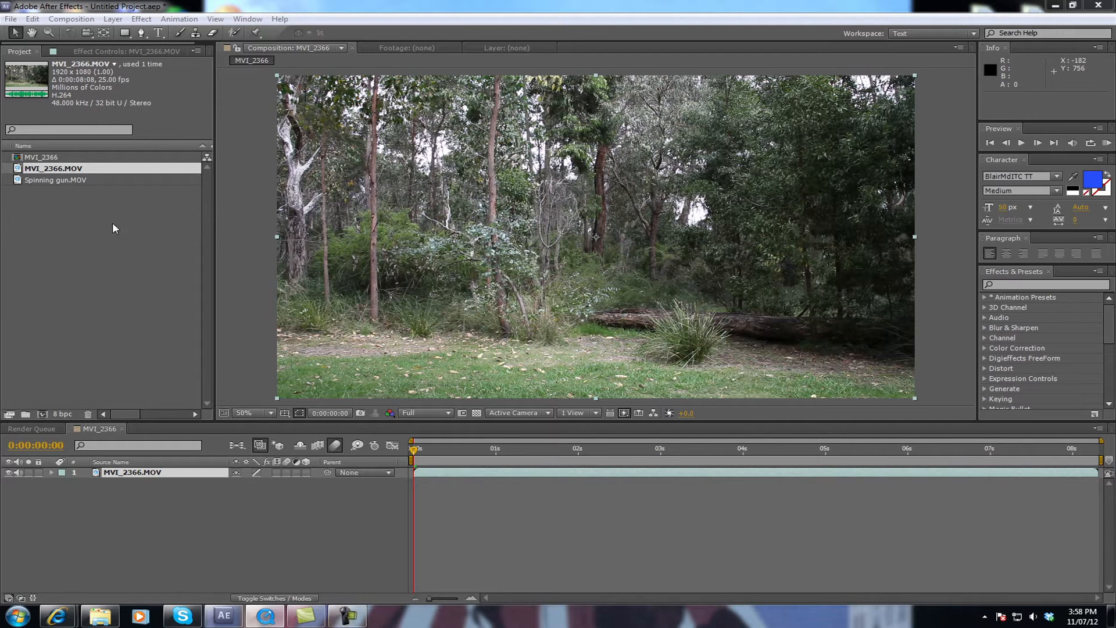
# - Bring Spinning gun.MOV into the MVI_2366 composition as a layer above the forest footage
pyautogui.click(56, 179)
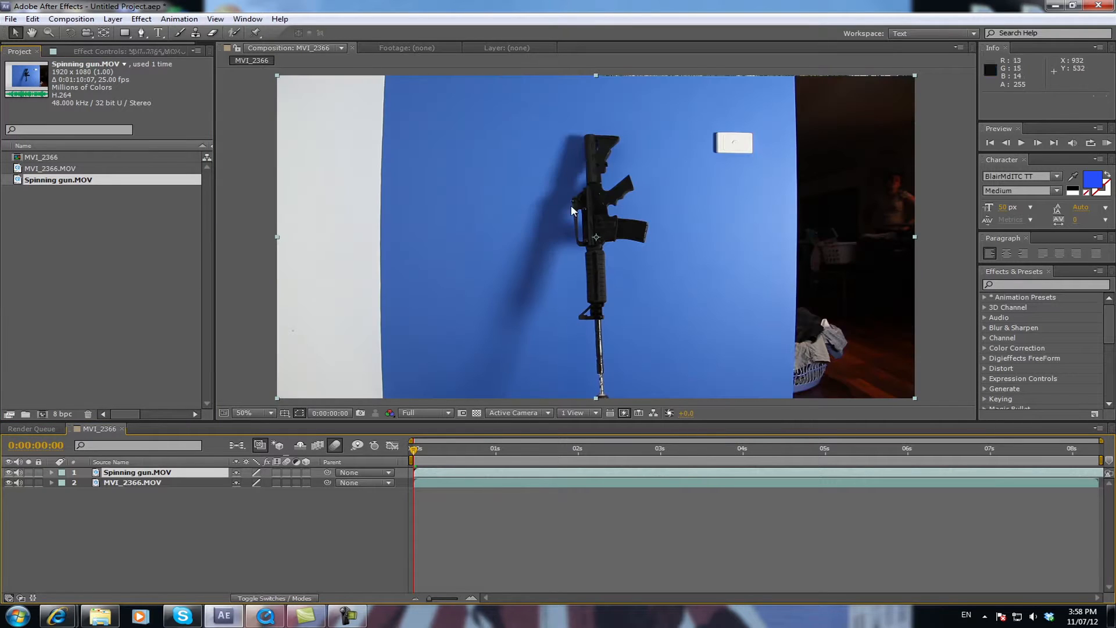
pyautogui.moveTo(621, 299)
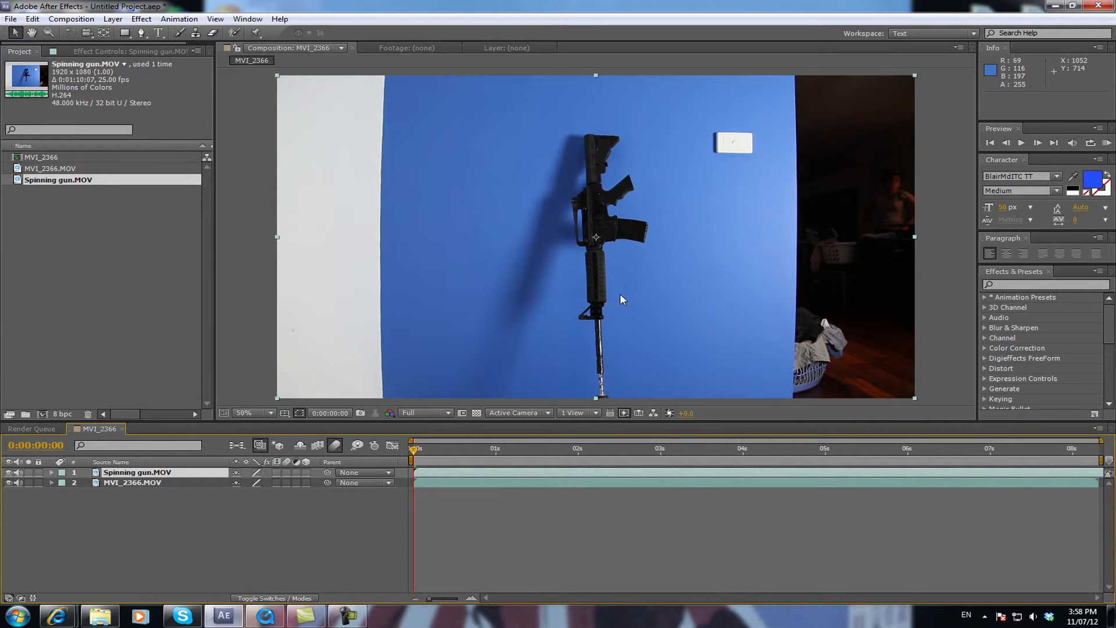
pyautogui.moveTo(735, 366)
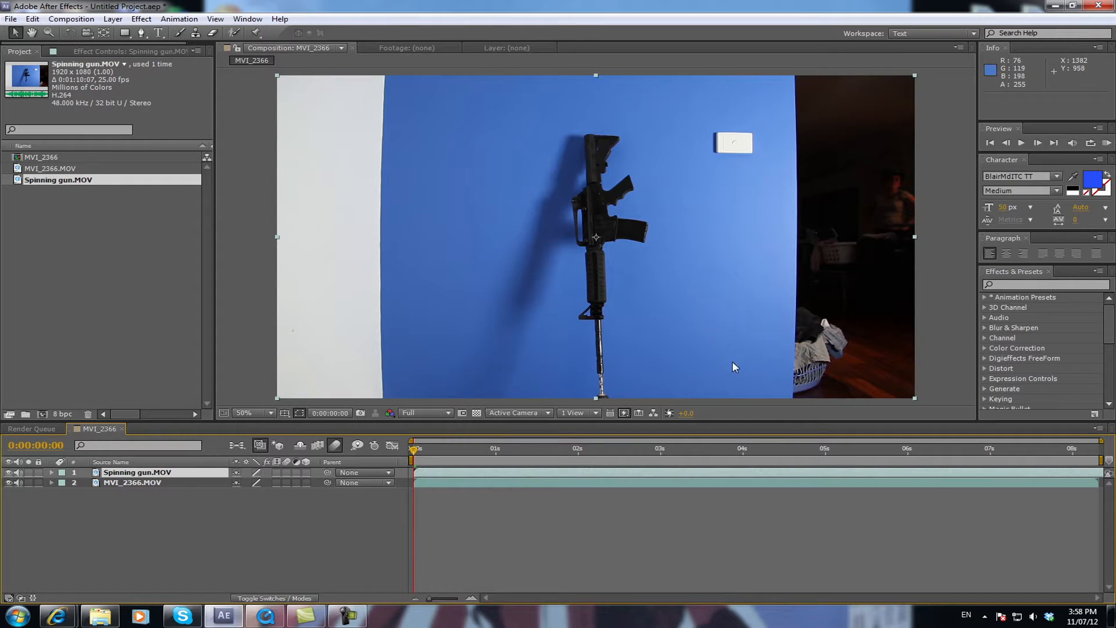
pyautogui.moveTo(595, 377)
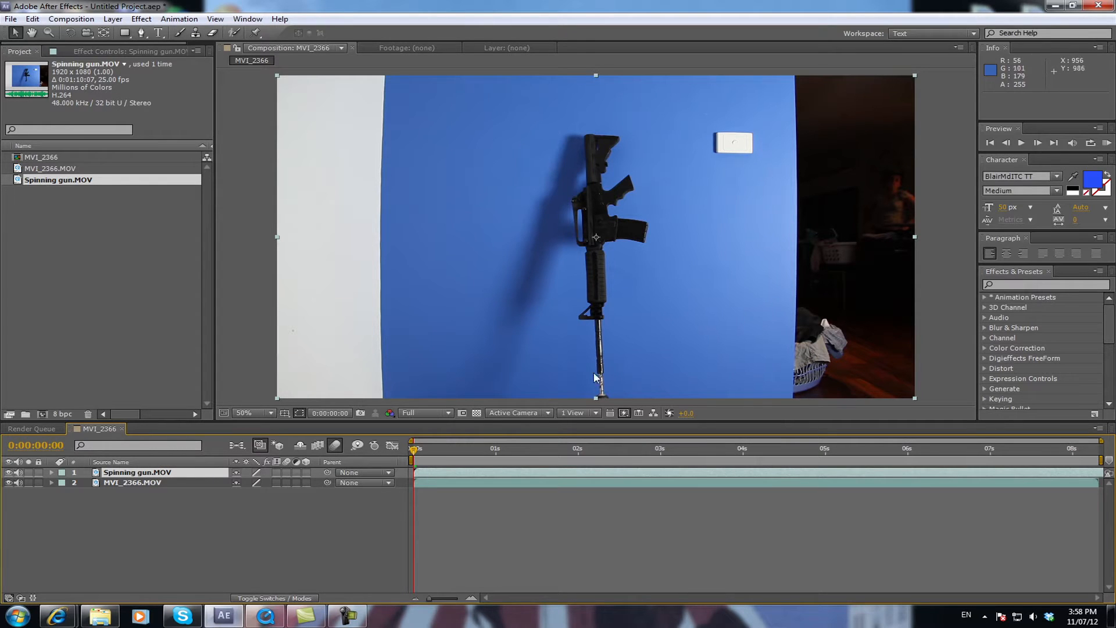
pyautogui.moveTo(605, 388)
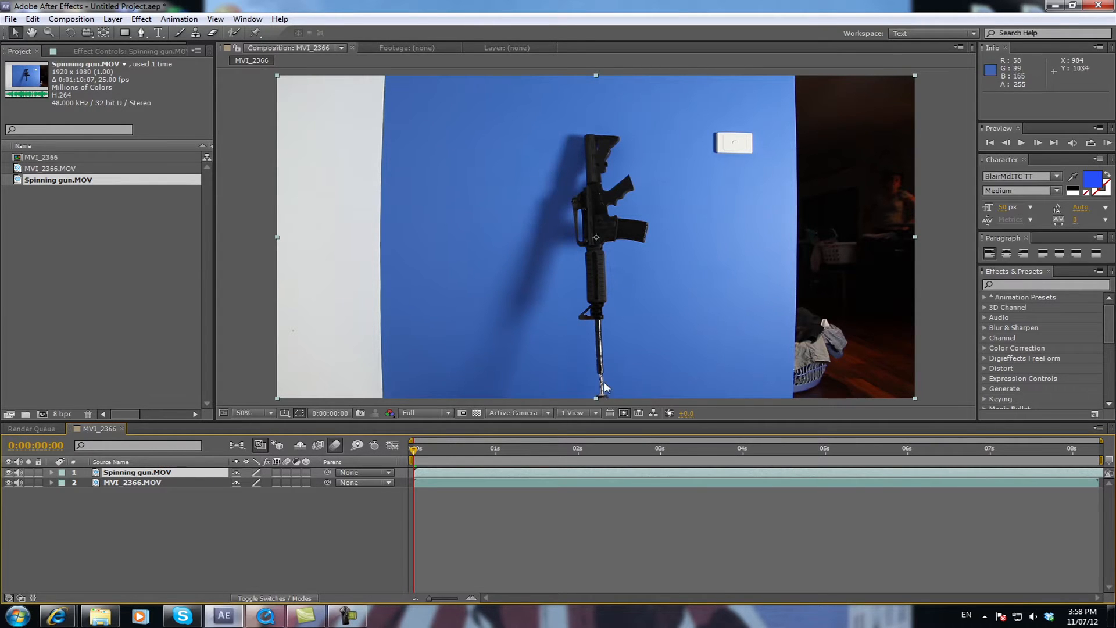
pyautogui.moveTo(419, 462)
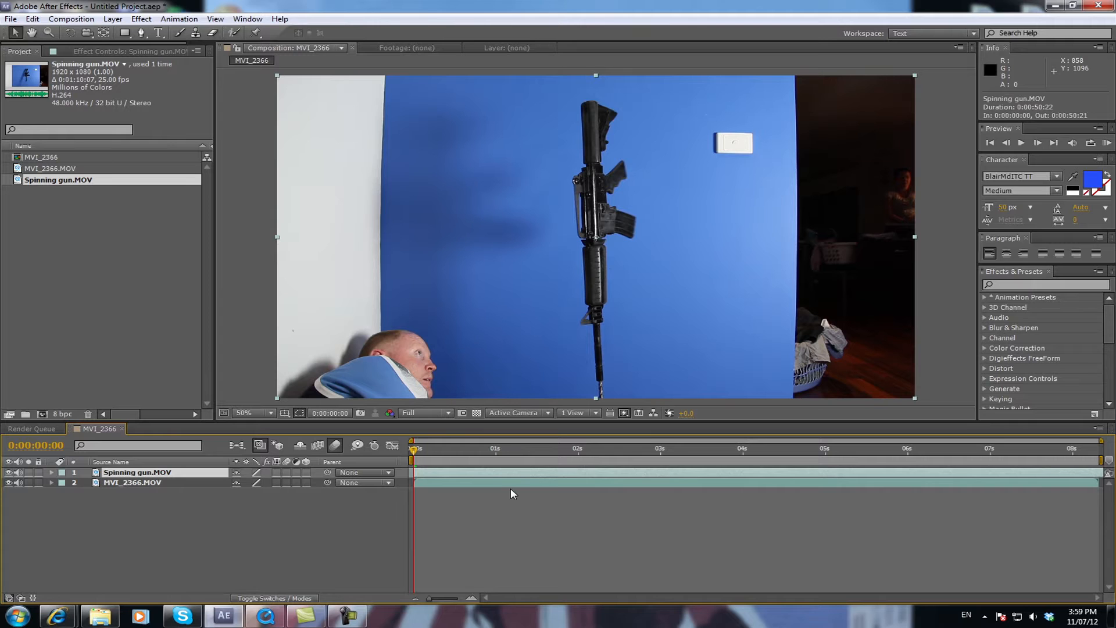
pyautogui.moveTo(437, 482)
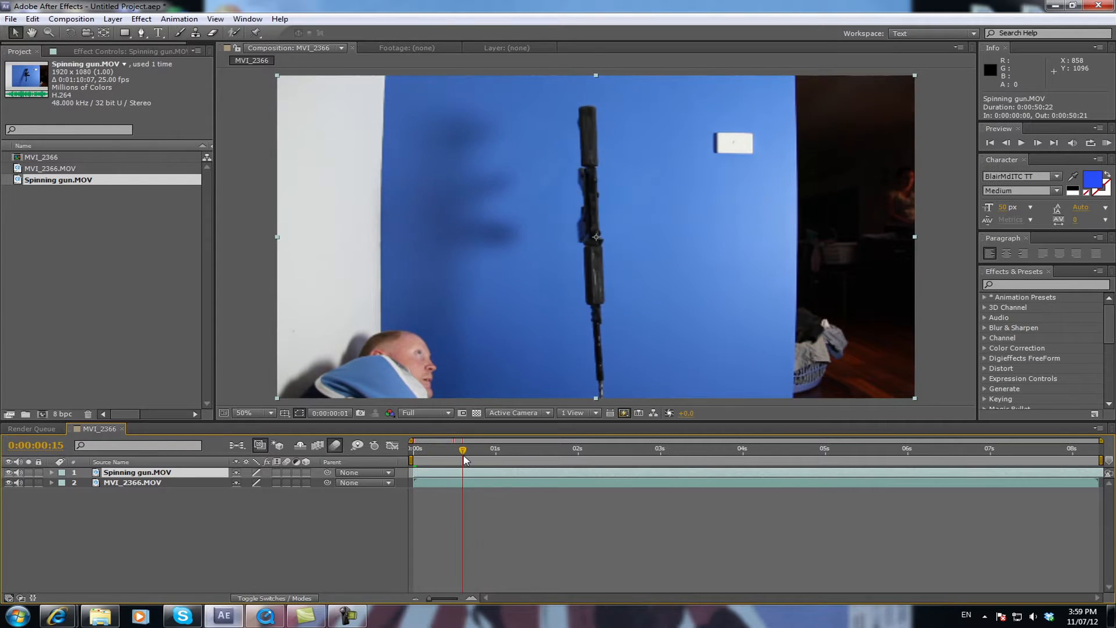
# - Scrub to 0:00:03:00 and trim the gun layer's out point there, checking the spin around 1:18
pyautogui.click(605, 448)
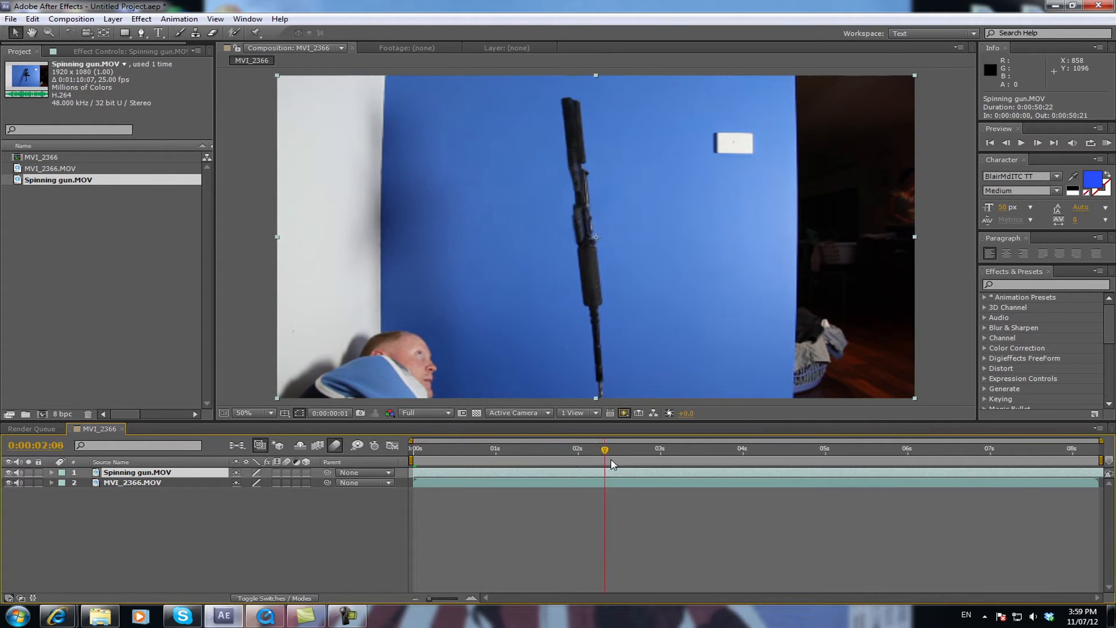
pyautogui.click(660, 450)
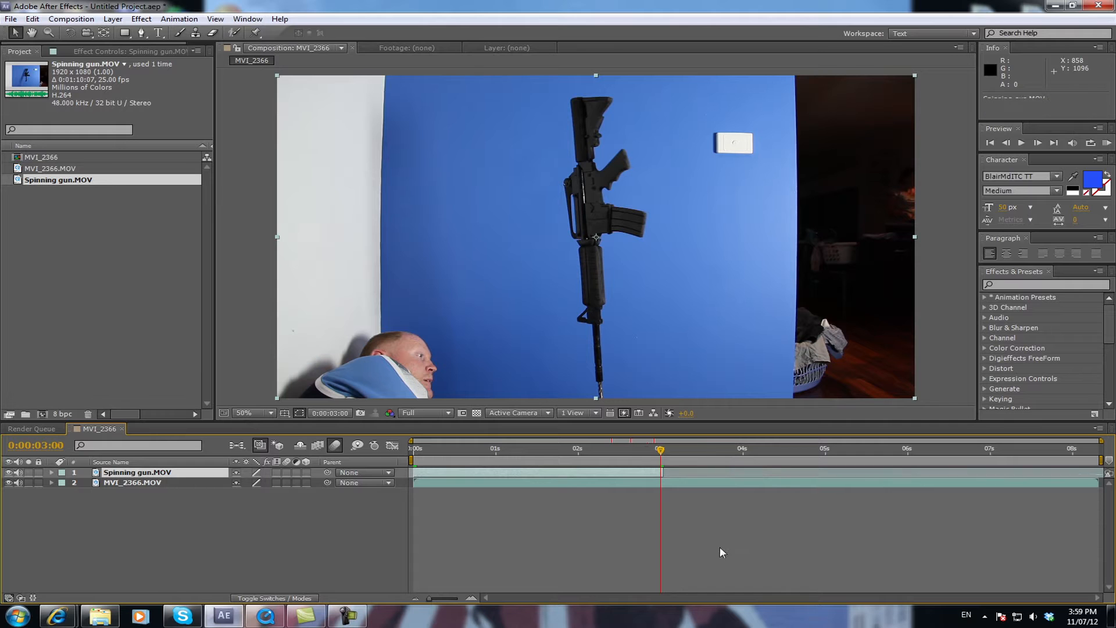
pyautogui.click(413, 449)
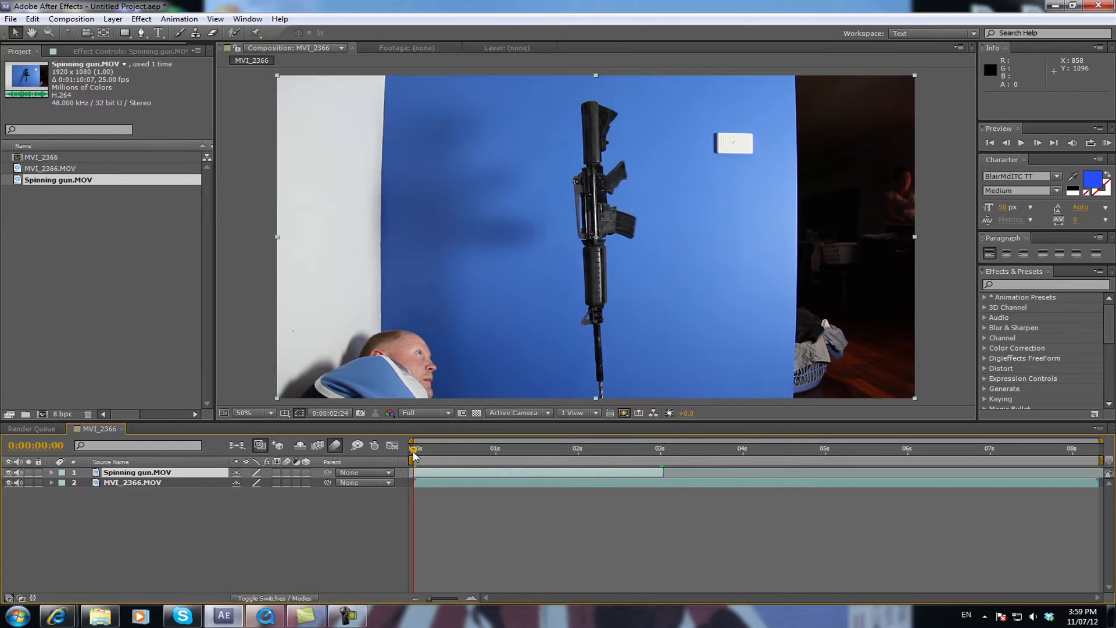
pyautogui.click(577, 449)
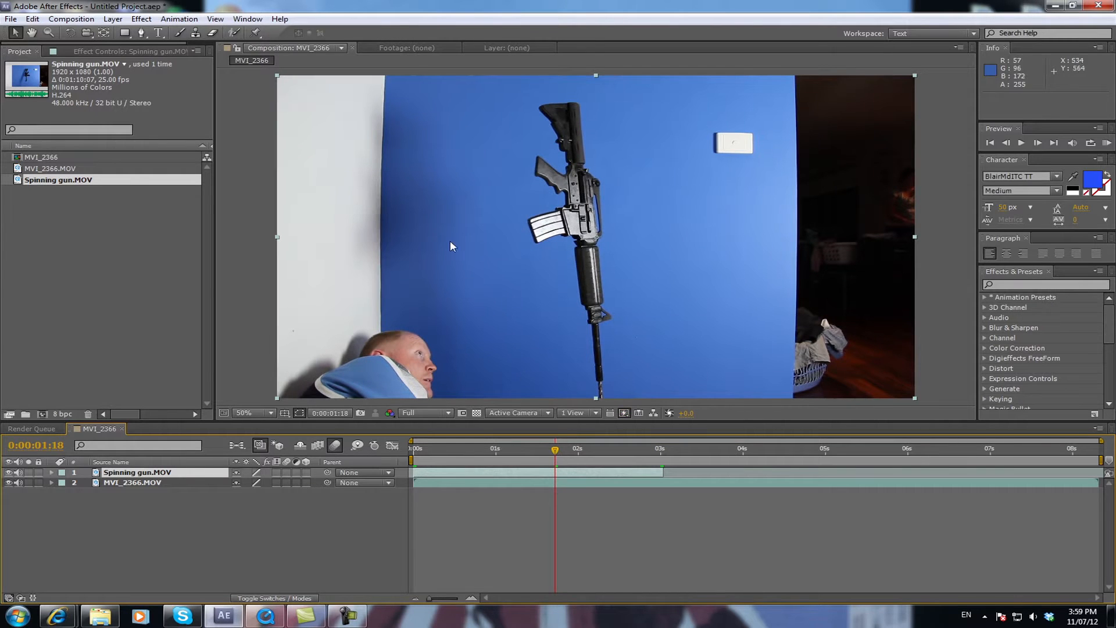
pyautogui.moveTo(585, 185)
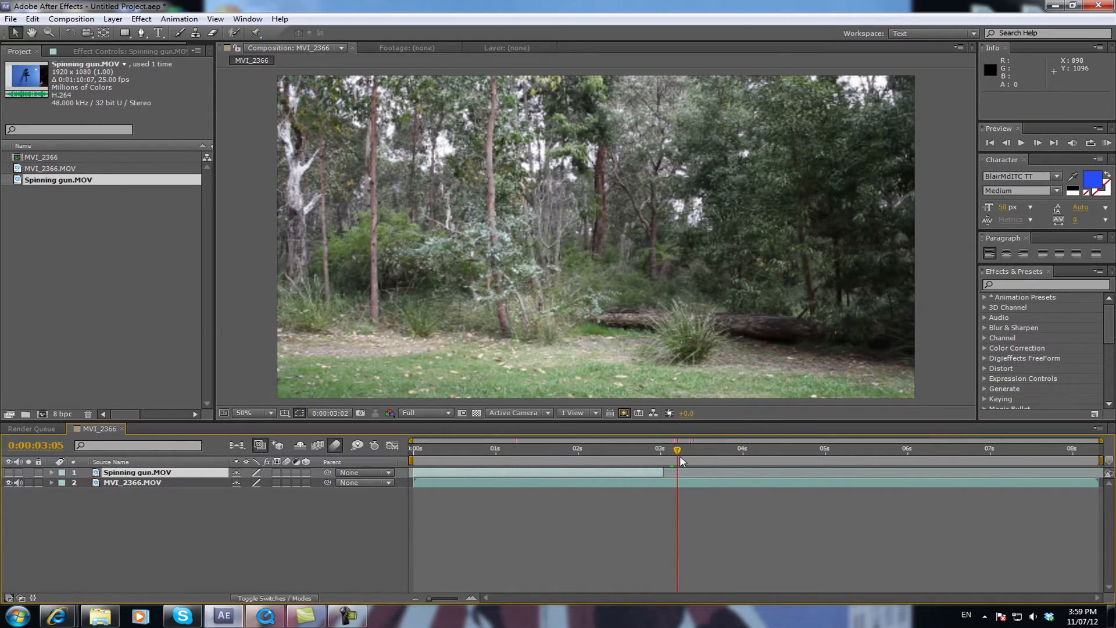
# - Trim the MVI_2366.MOV forest layer to end near 5 seconds where the runner enters
pyautogui.click(132, 481)
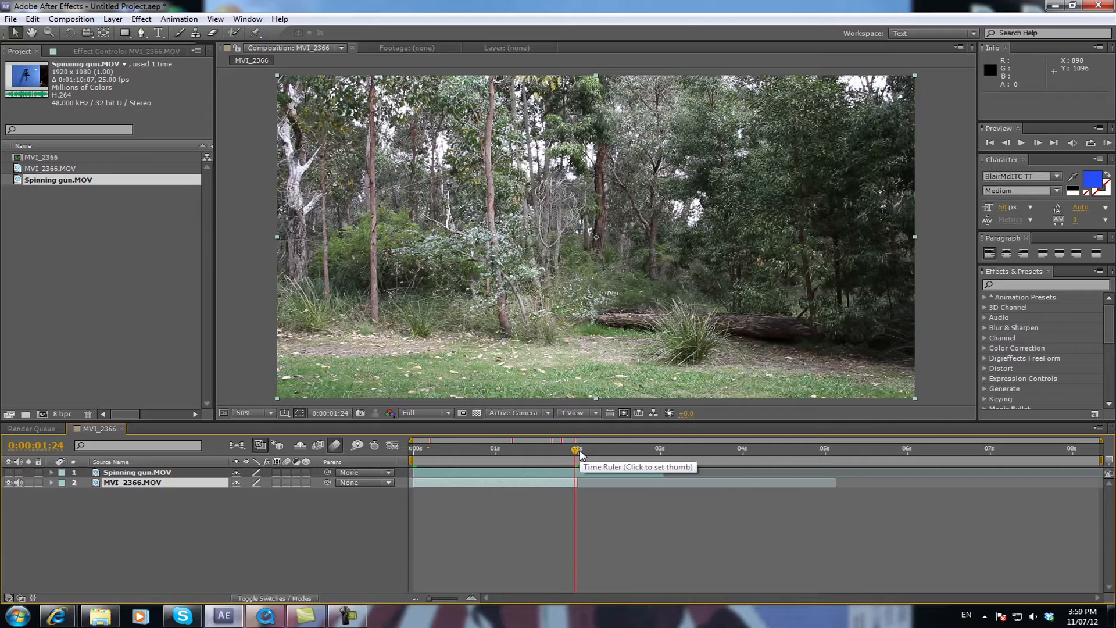
pyautogui.click(436, 449)
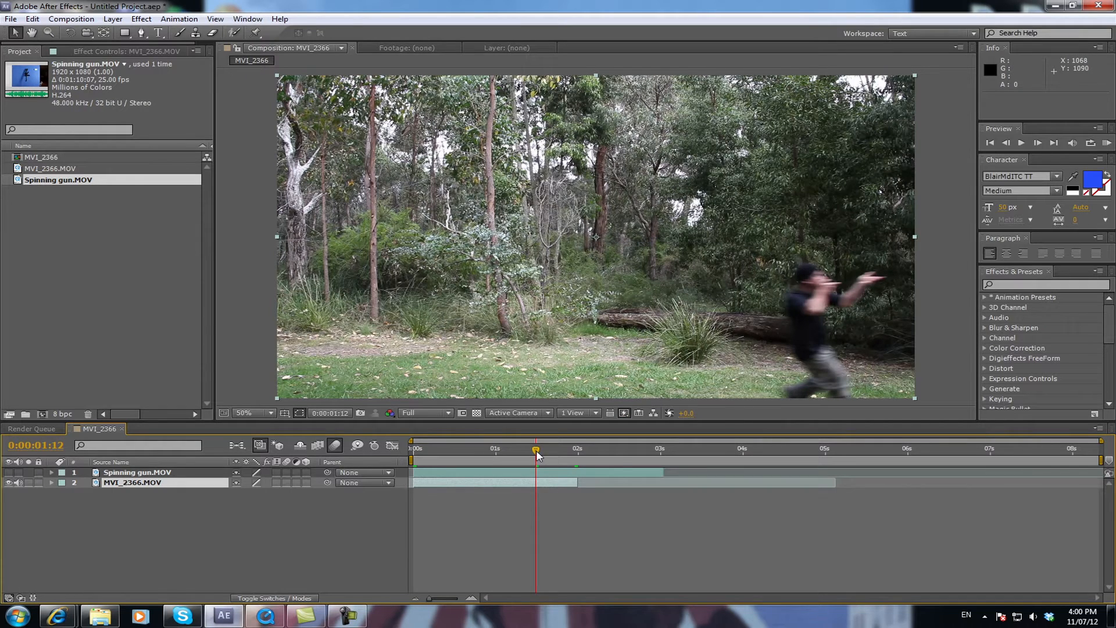
pyautogui.moveTo(534, 453)
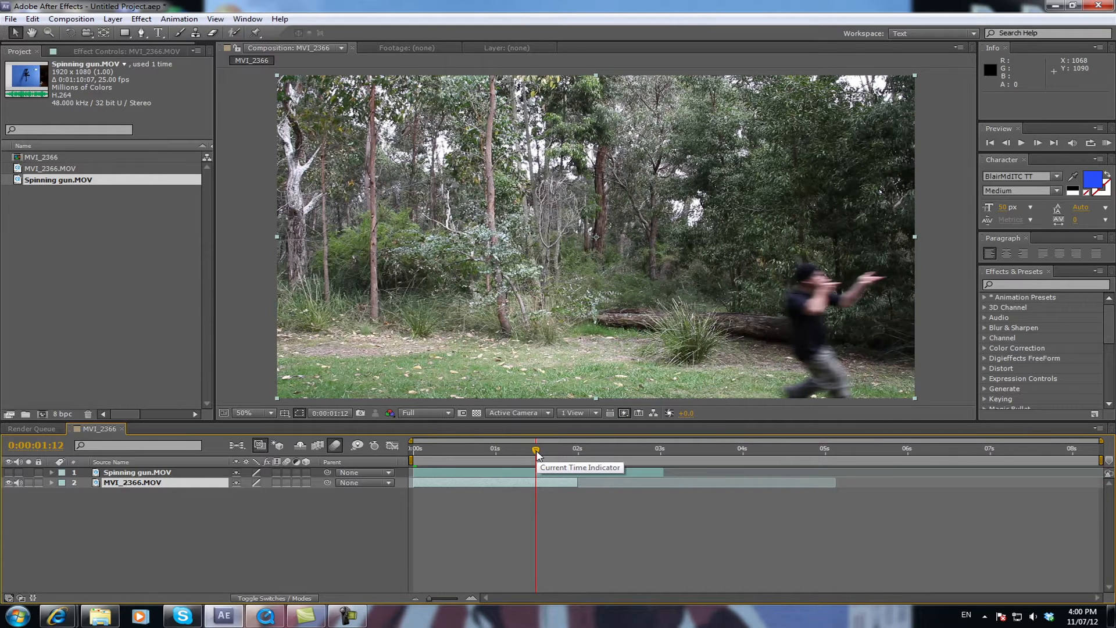
pyautogui.moveTo(537, 455)
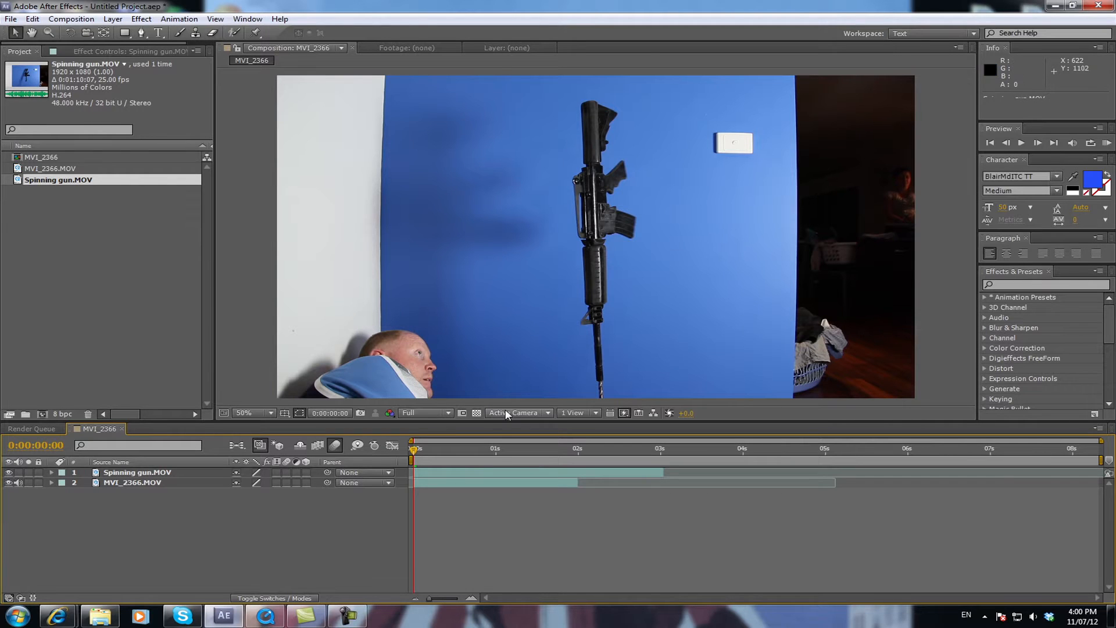
pyautogui.moveTo(190, 64)
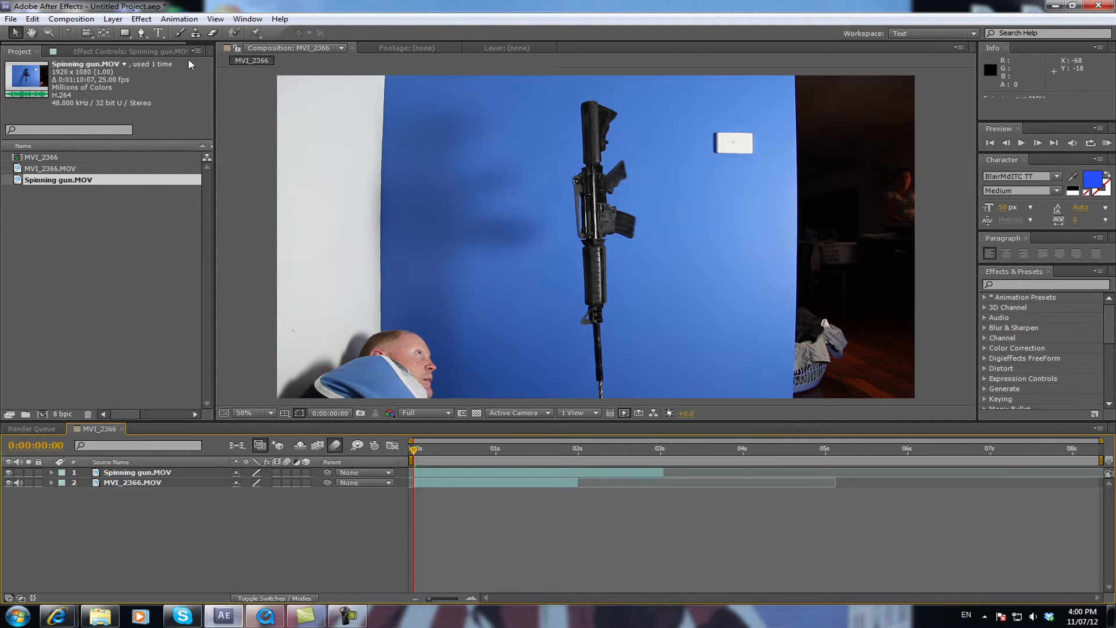
# - Draw a closed Pen-tool mask around the rifle so the forest shows outside it
pyautogui.click(141, 34)
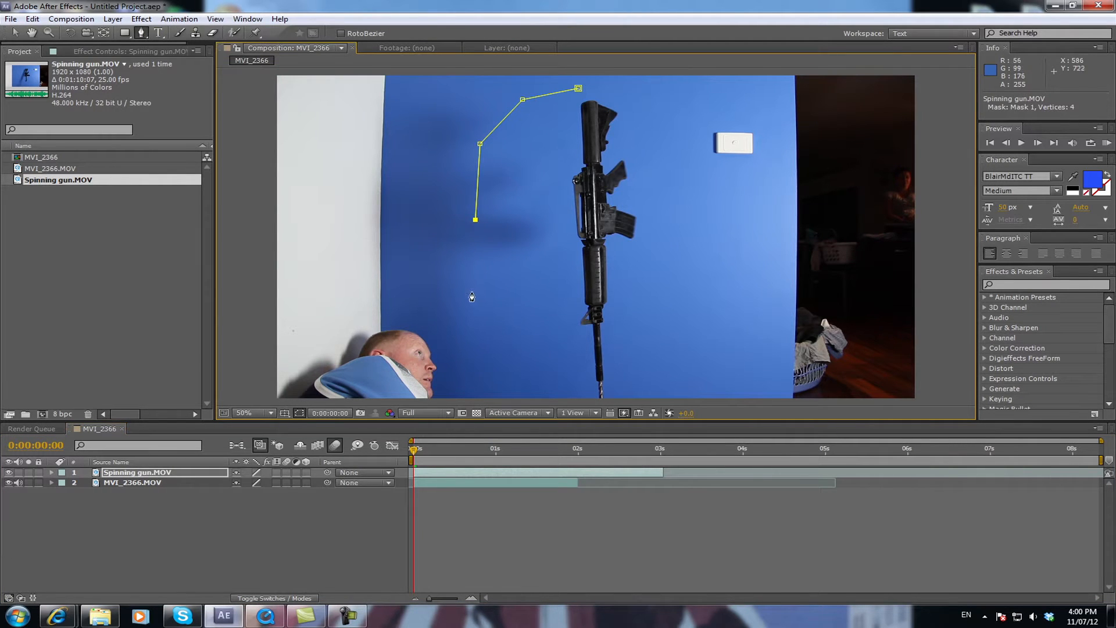
pyautogui.click(524, 373)
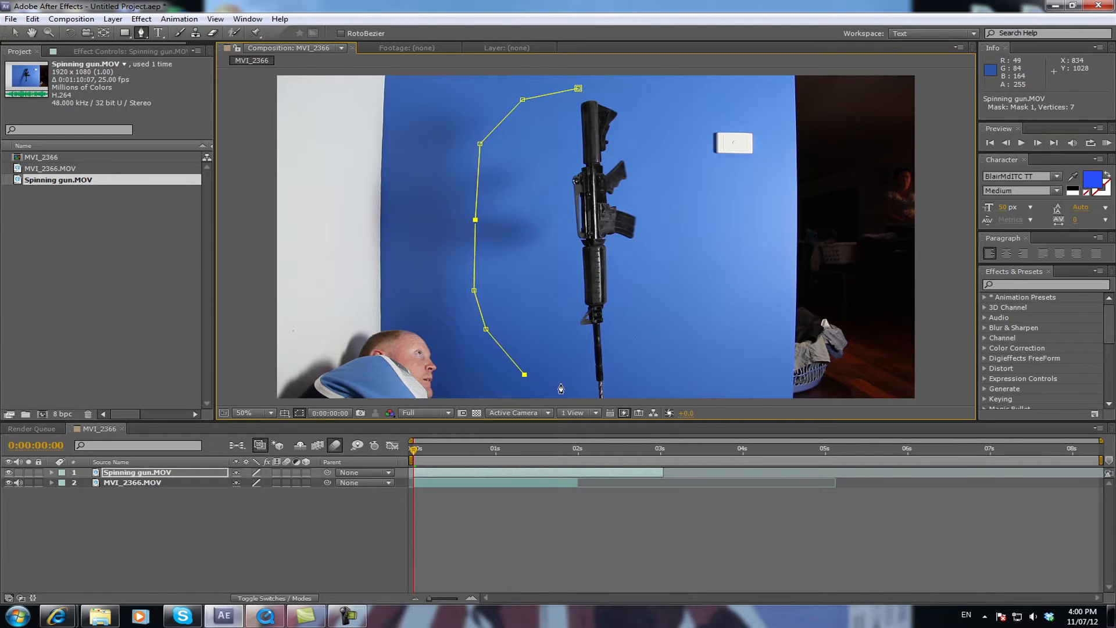
pyautogui.click(595, 382)
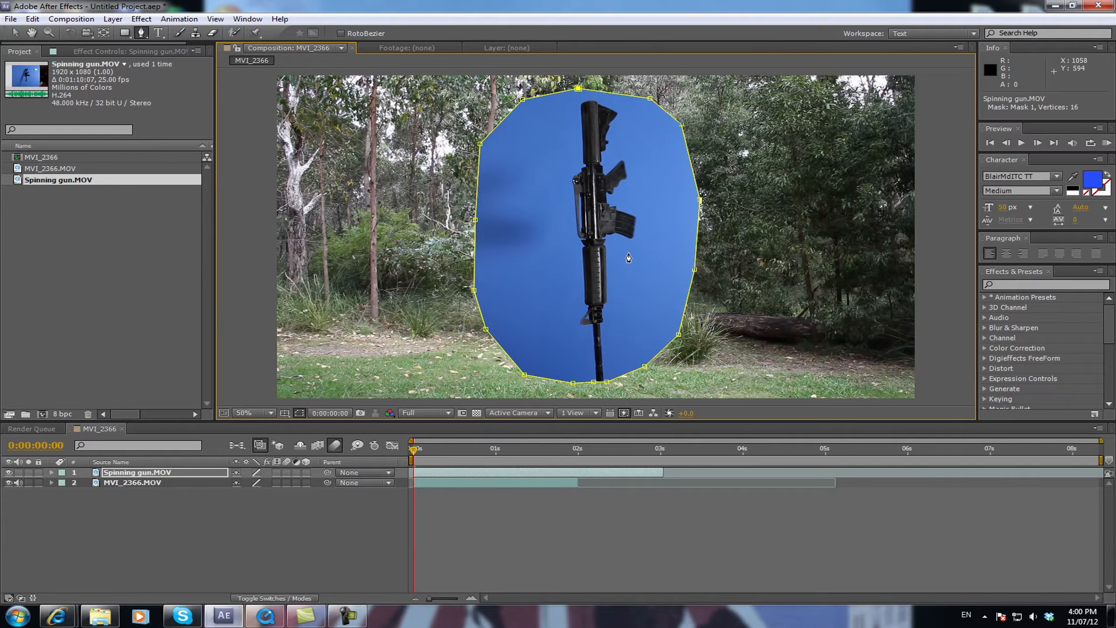
pyautogui.moveTo(50, 530)
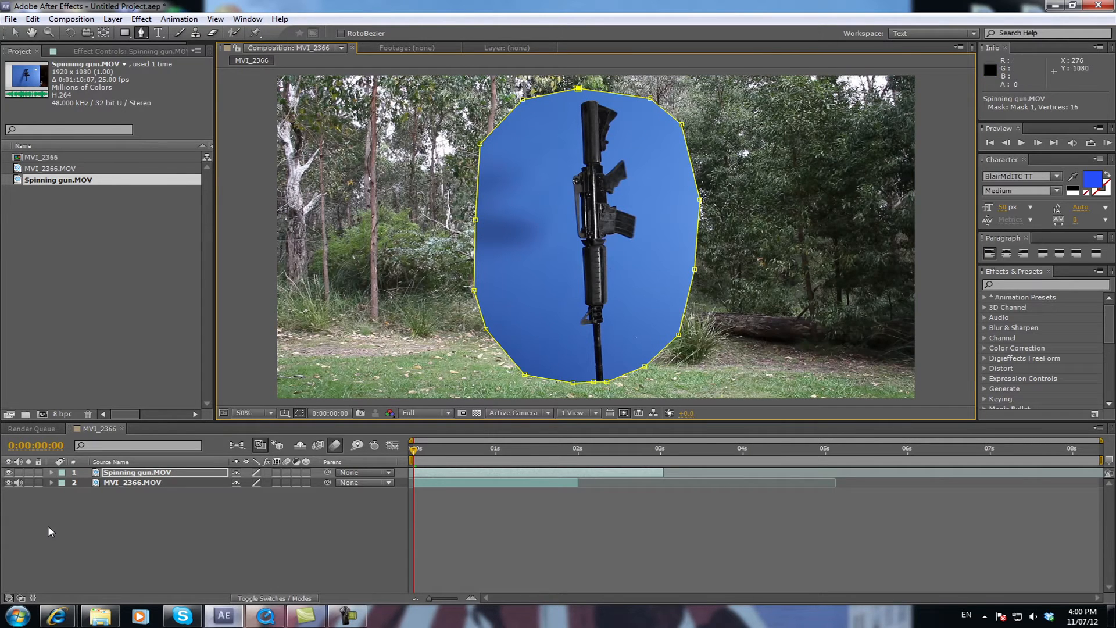
pyautogui.moveTo(304, 410)
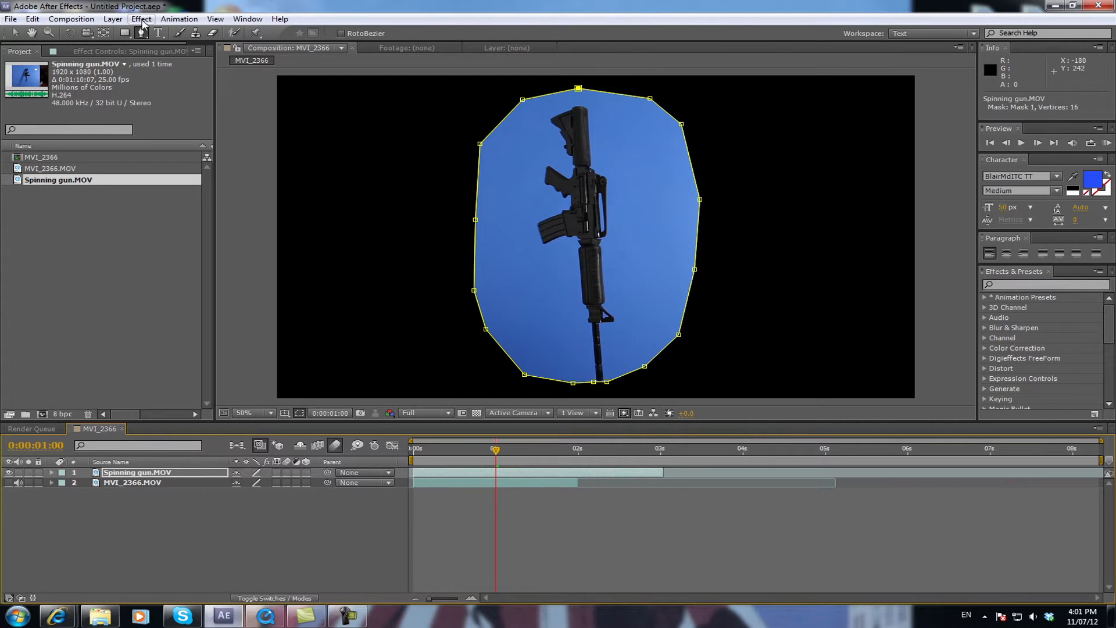
# - Apply Effect > Keying > Keylight (1.2) to the masked gun layer
pyautogui.click(141, 19)
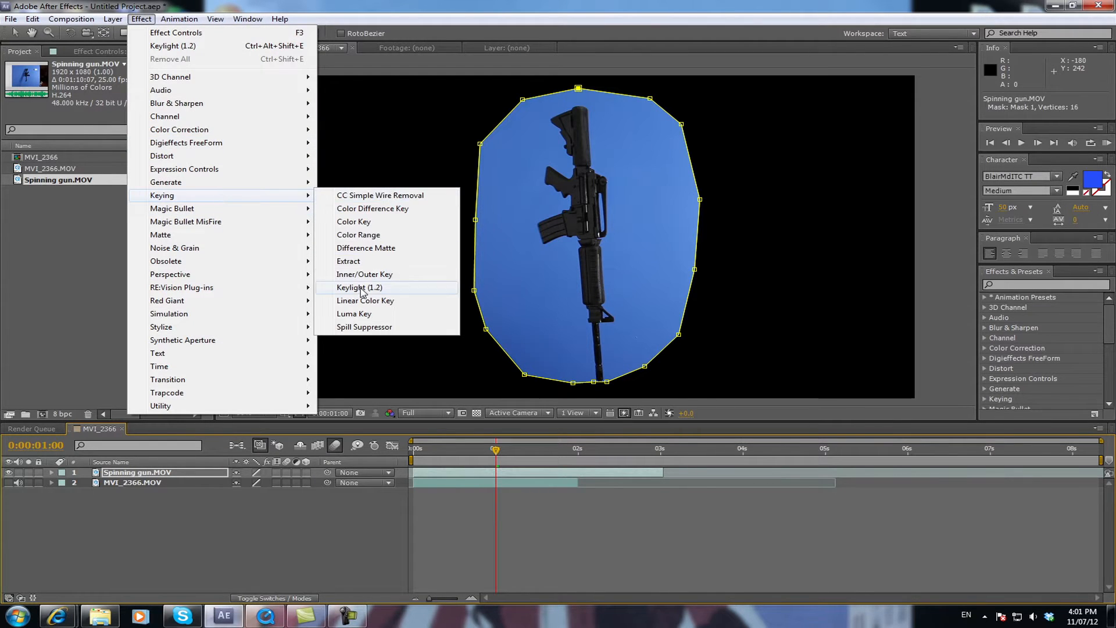
pyautogui.click(359, 287)
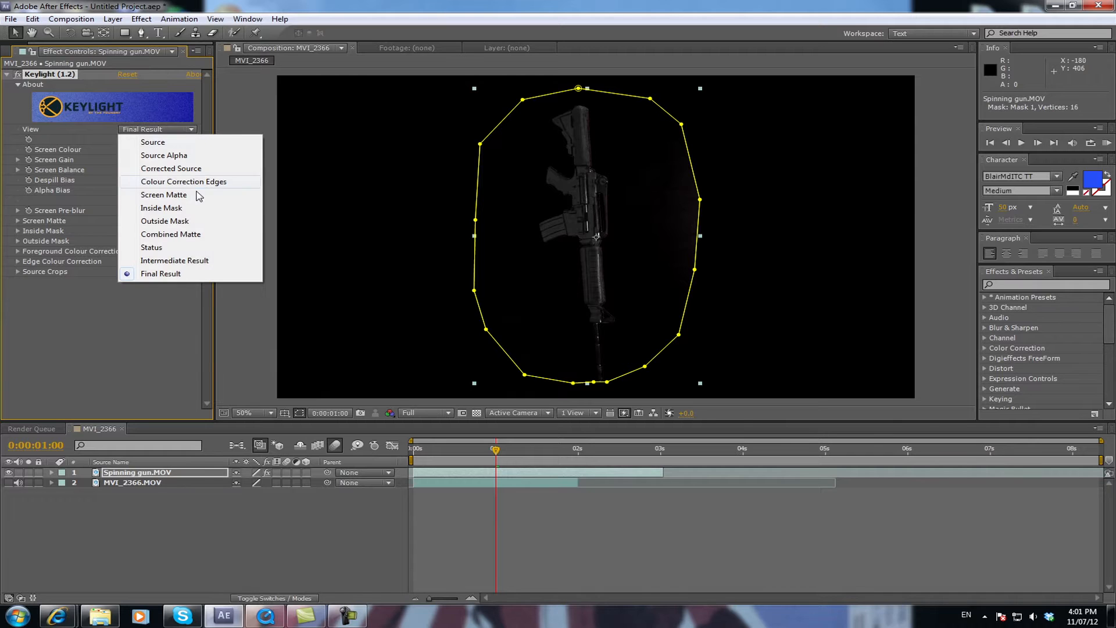
# - In Screen Matte view set Clip Black 22.4 and Clip White 83.3, then return to Final Result
pyautogui.click(164, 195)
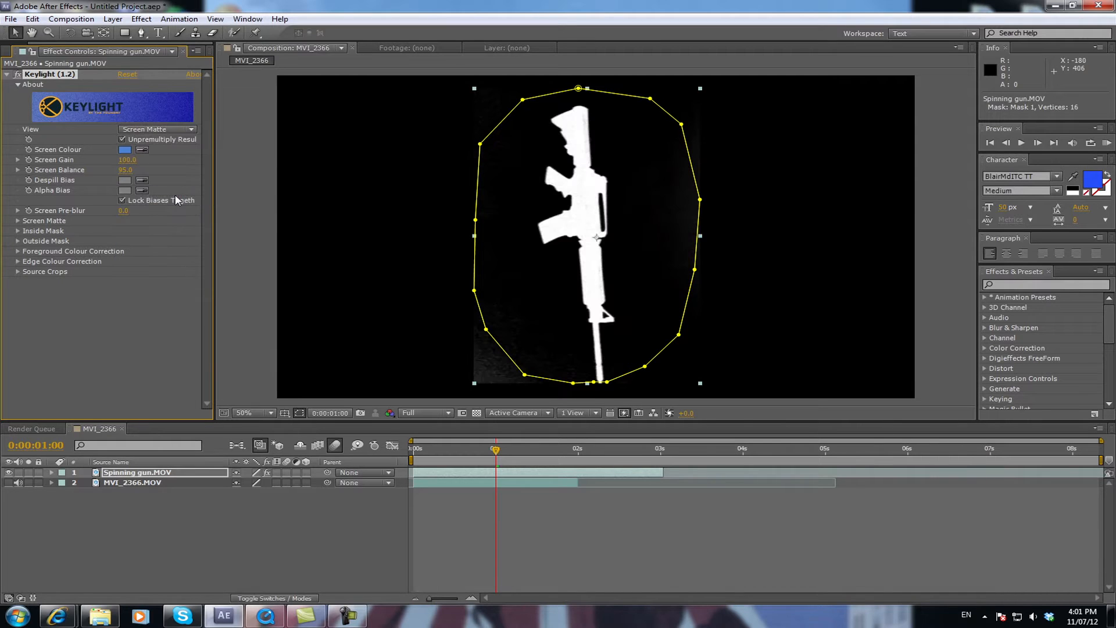
pyautogui.moveTo(519, 376)
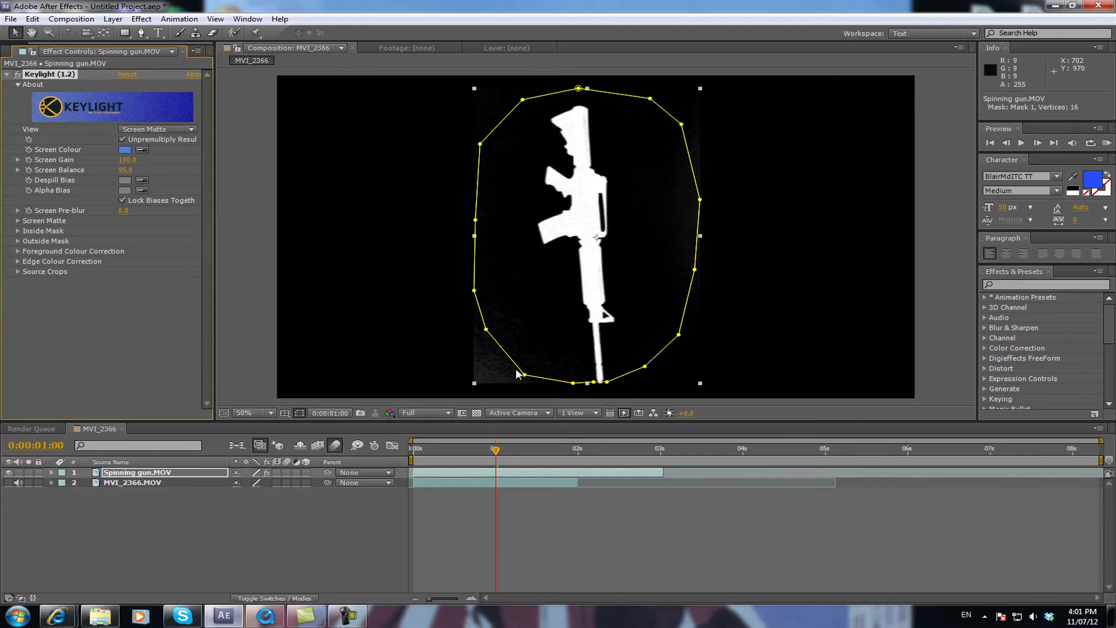
pyautogui.moveTo(548, 388)
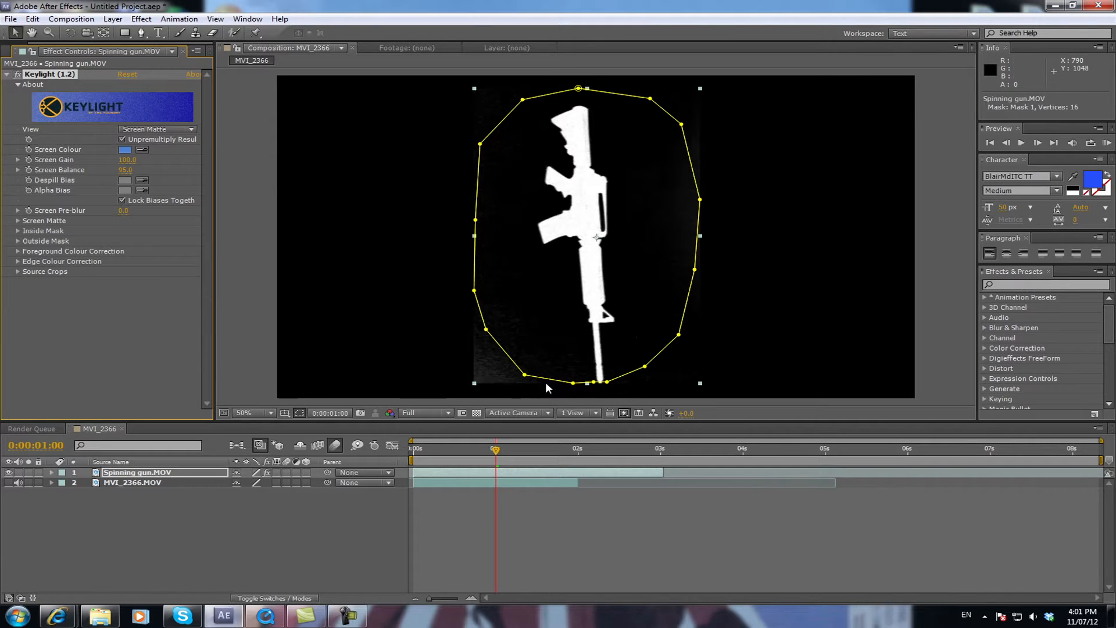
pyautogui.moveTo(576, 162)
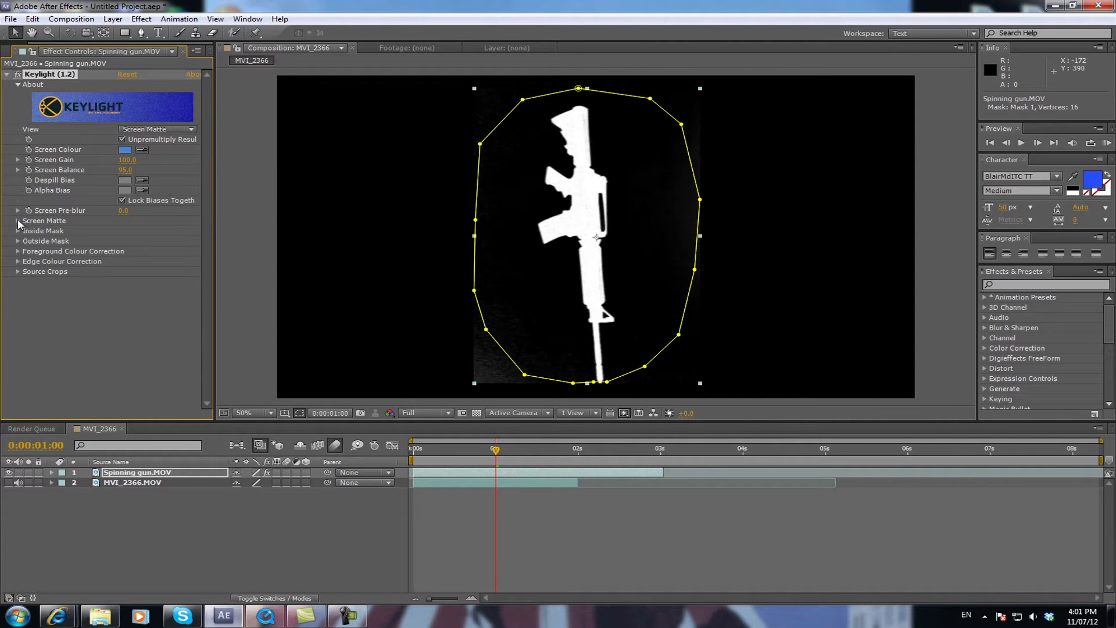
pyautogui.click(18, 221)
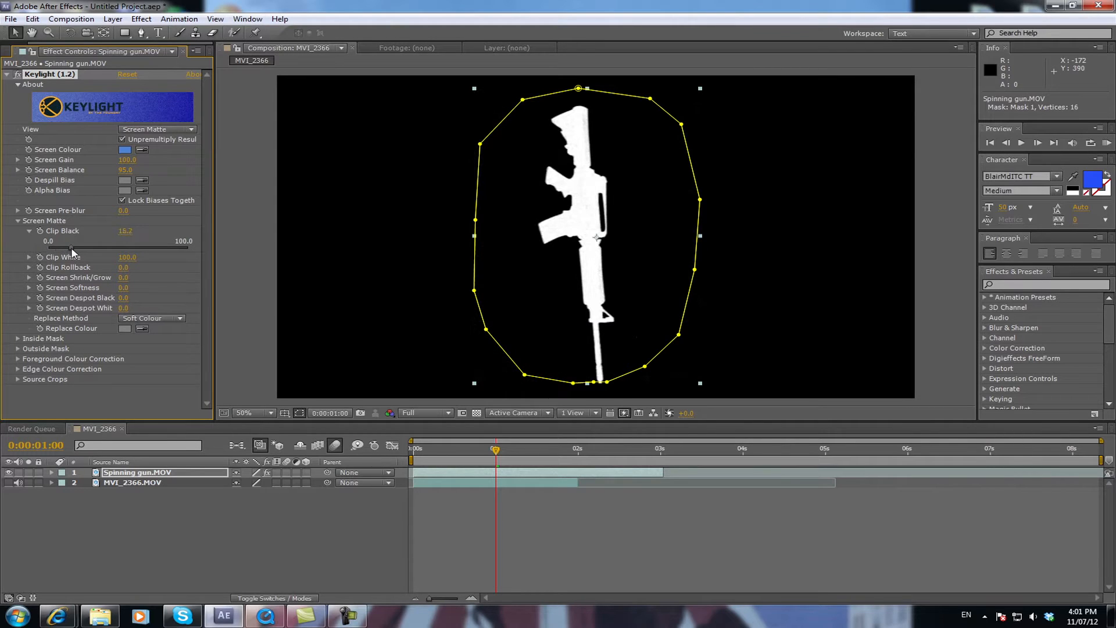
pyautogui.moveTo(126, 230); pyautogui.dragTo(129, 230)
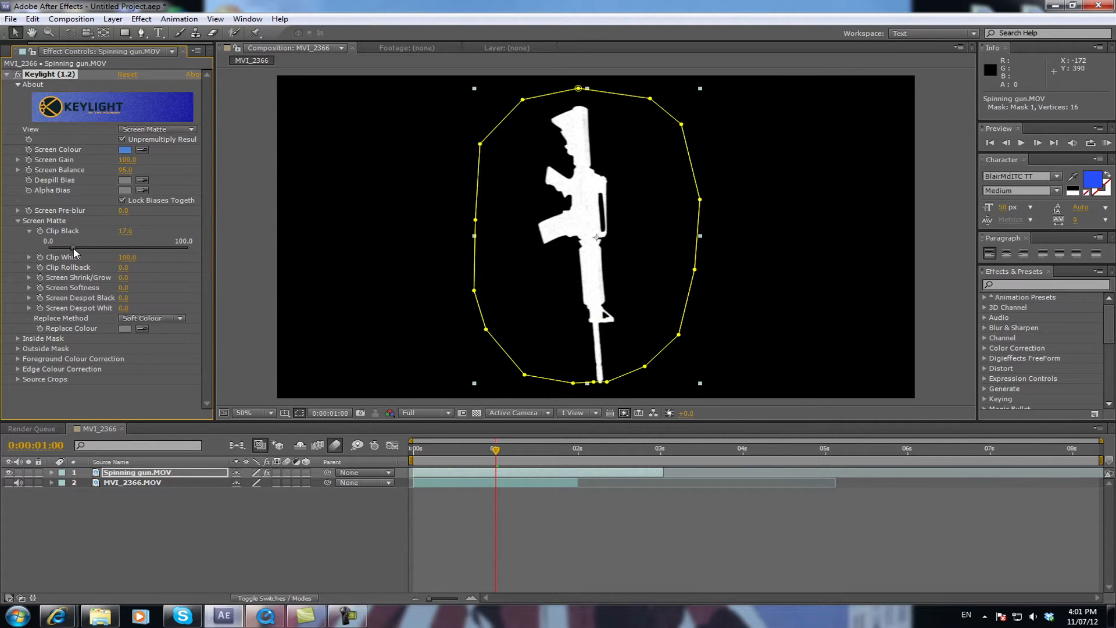
pyautogui.click(29, 257)
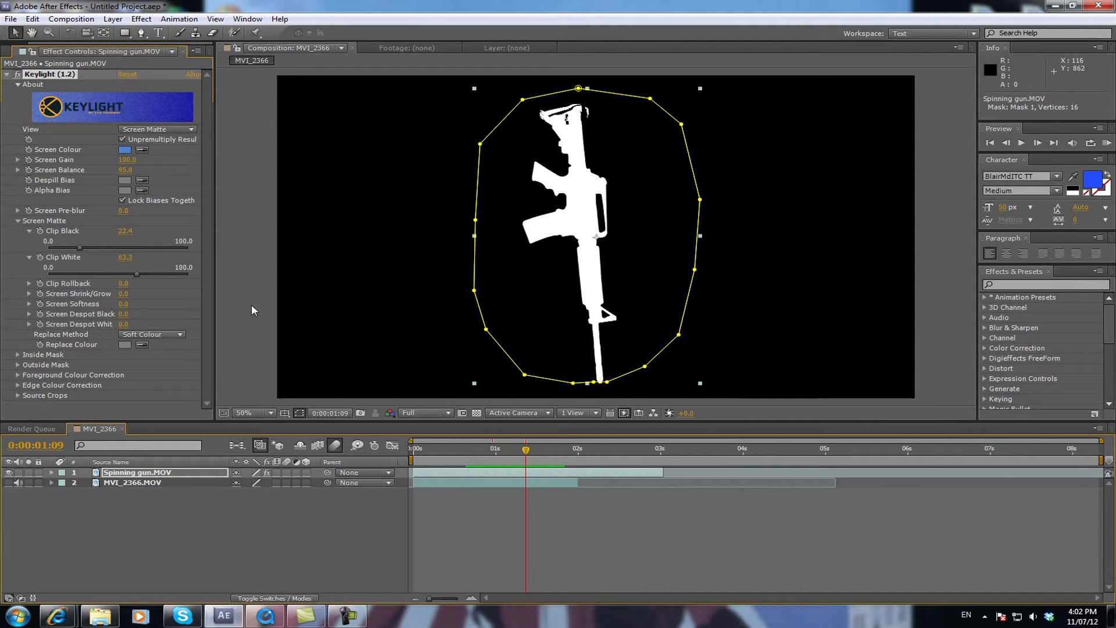
pyautogui.moveTo(184, 132)
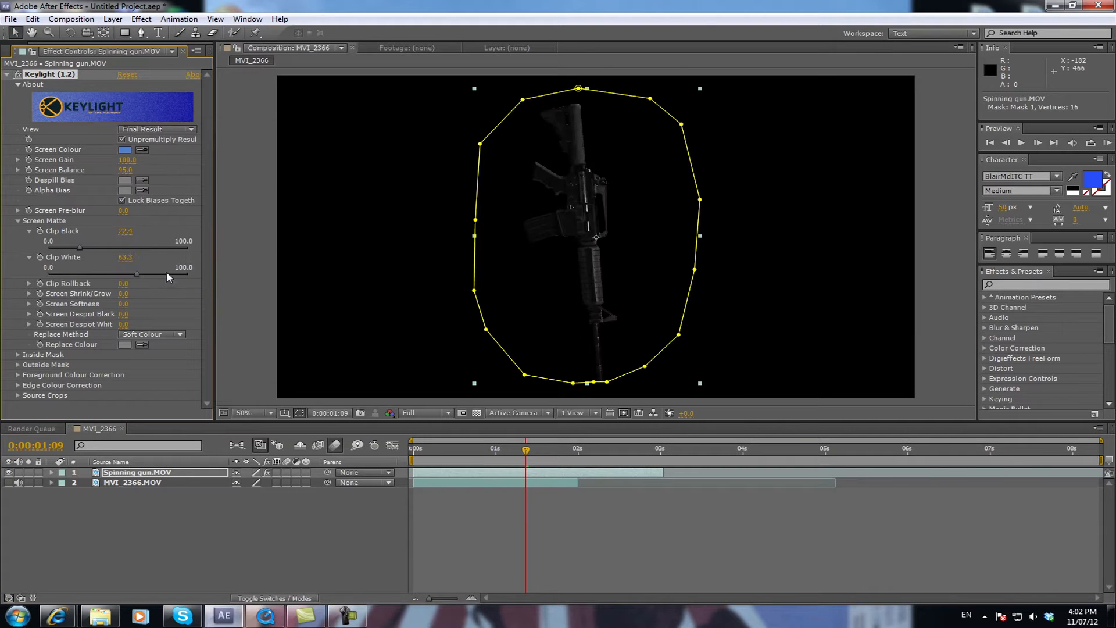
pyautogui.click(11, 485)
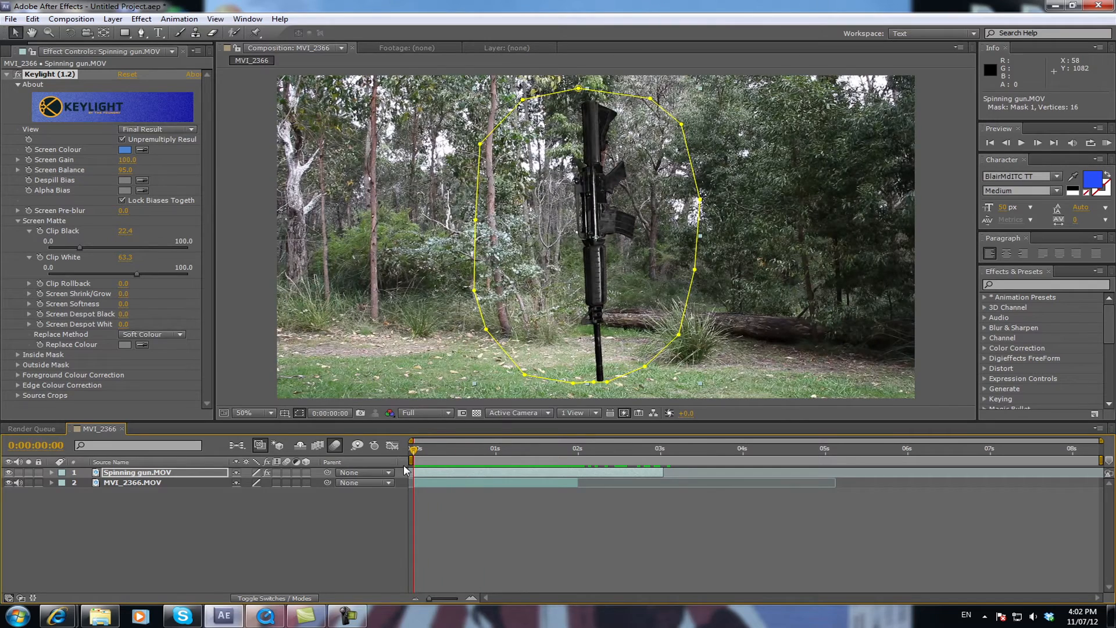
pyautogui.moveTo(114, 48)
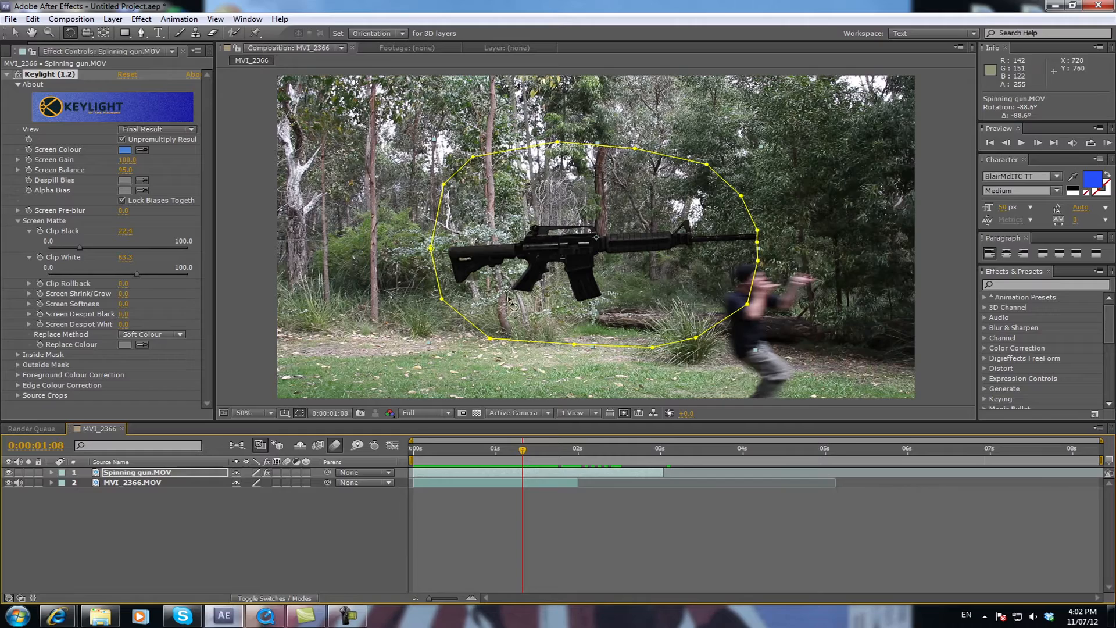
pyautogui.moveTo(527, 242)
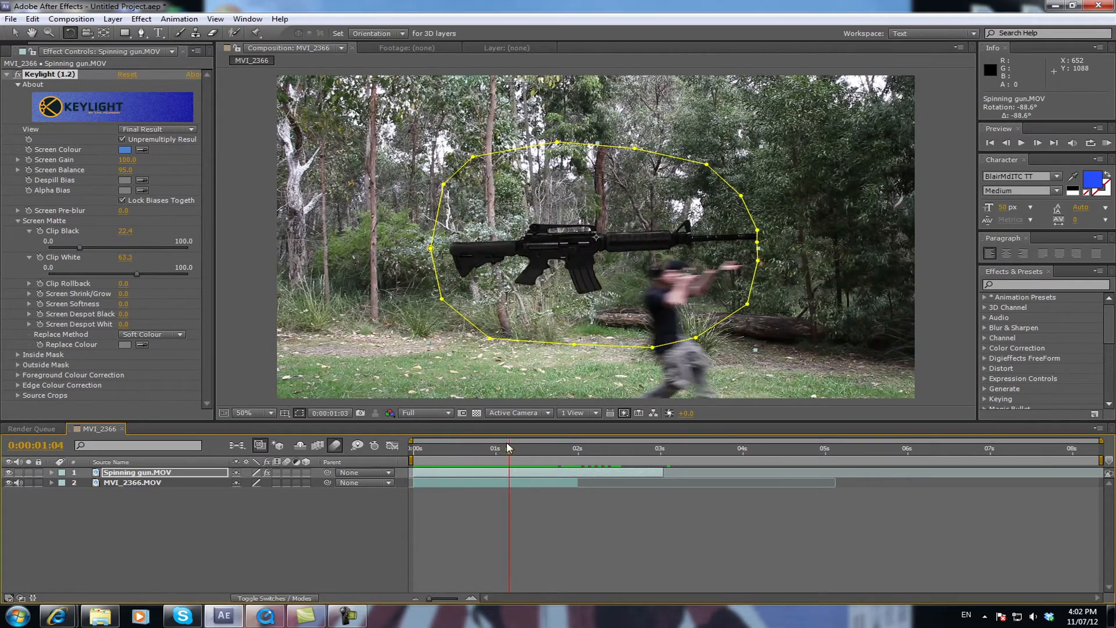
# - Rotate the gun about -88.6° to lie horizontal and scrub to check it over the runner
pyautogui.click(535, 447)
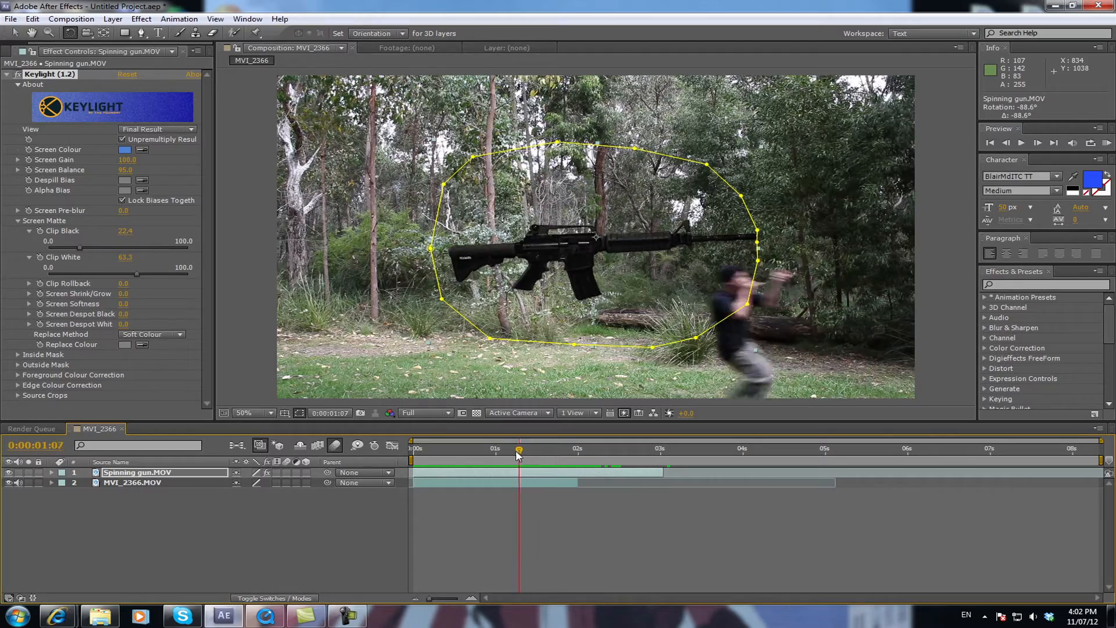
pyautogui.click(491, 453)
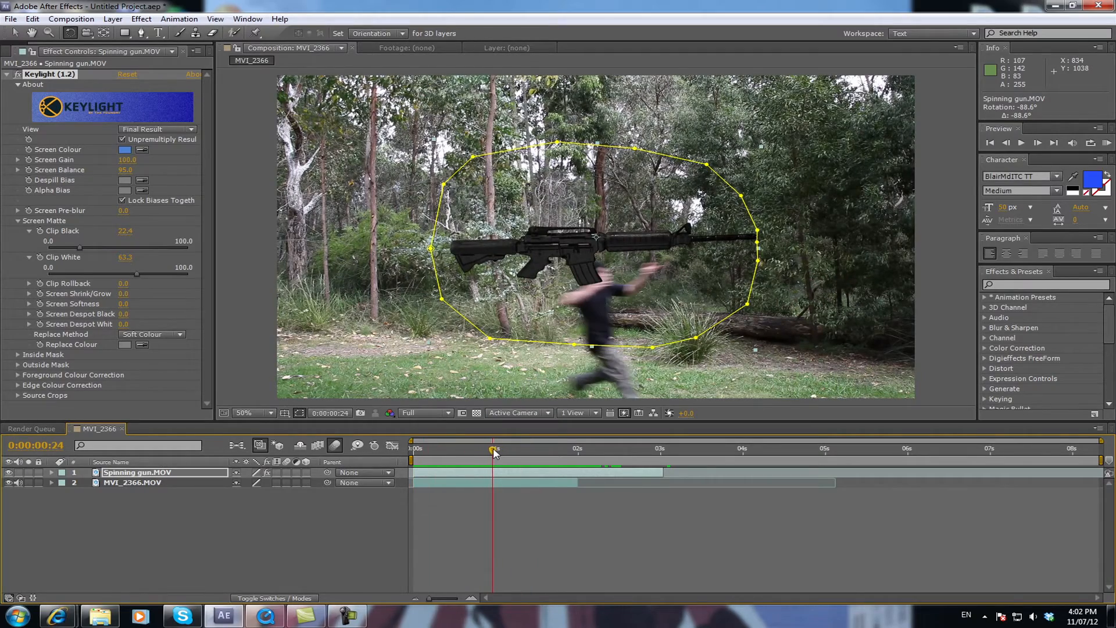
# - Expand the gun layer's Transform and park it at 40% scale off the left edge at 0:00
pyautogui.click(52, 473)
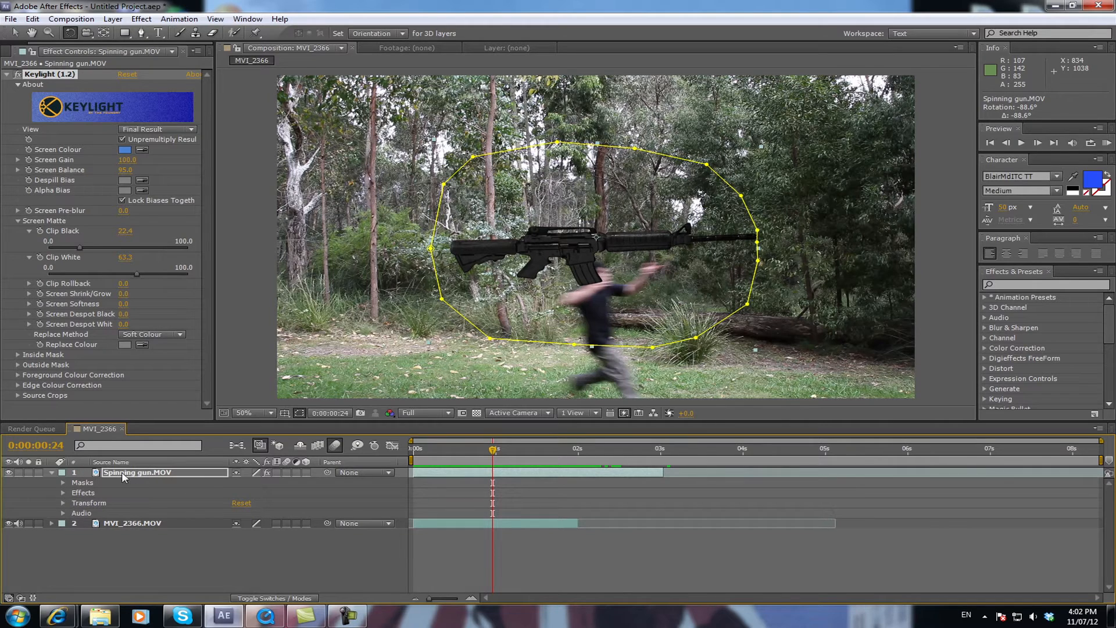
pyautogui.moveTo(137, 474)
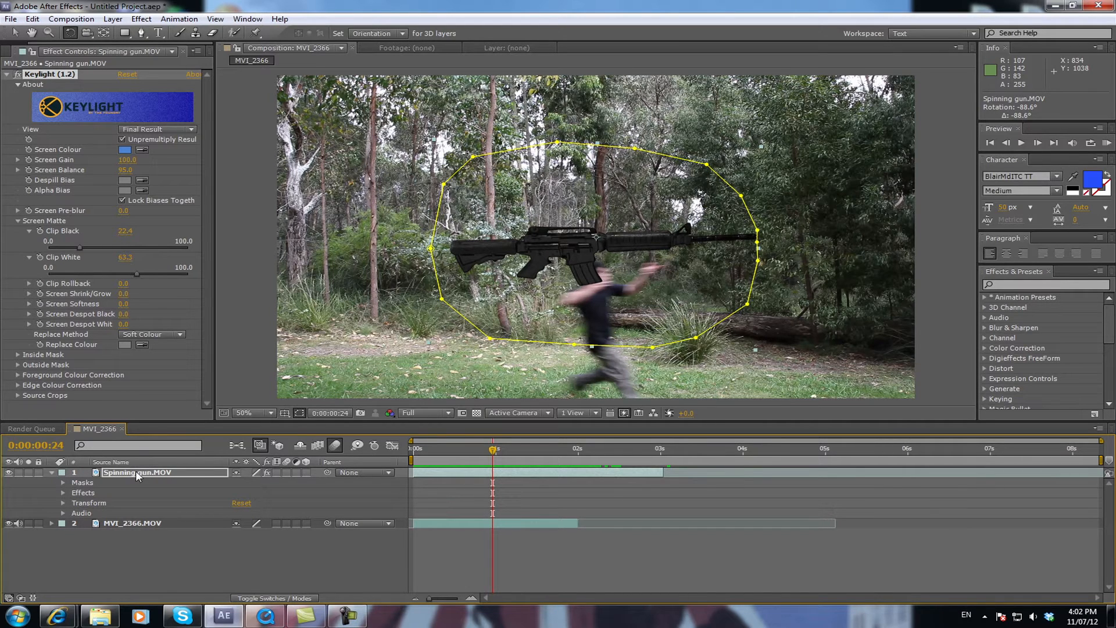
pyautogui.click(63, 503)
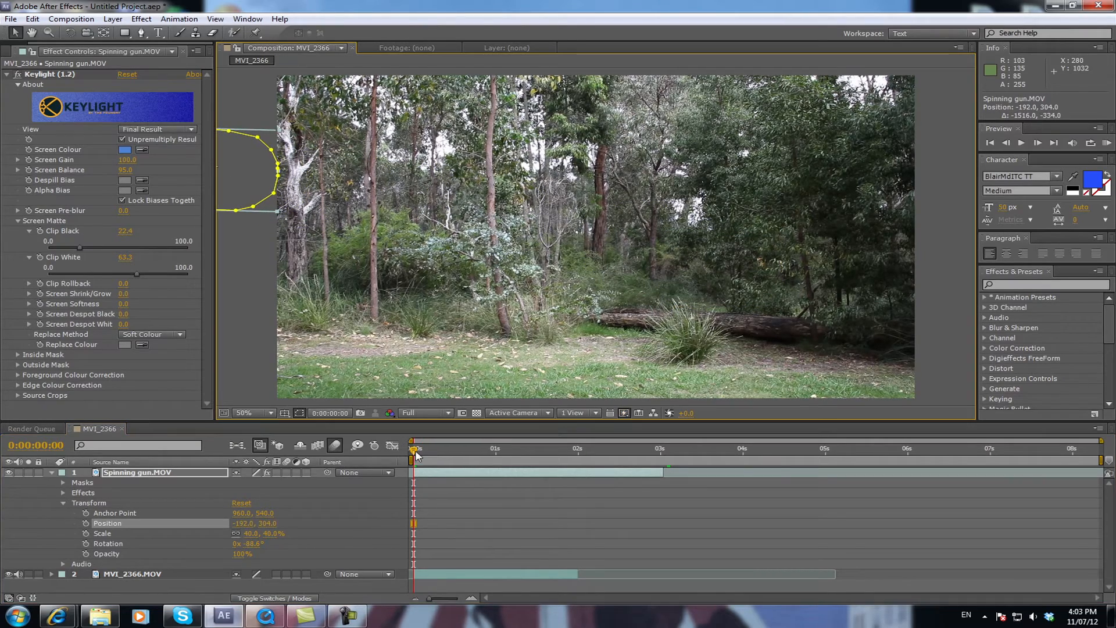
# - Enable the Position stopwatch at 0:00 and add keyframes carrying the gun across the frame
pyautogui.click(412, 456)
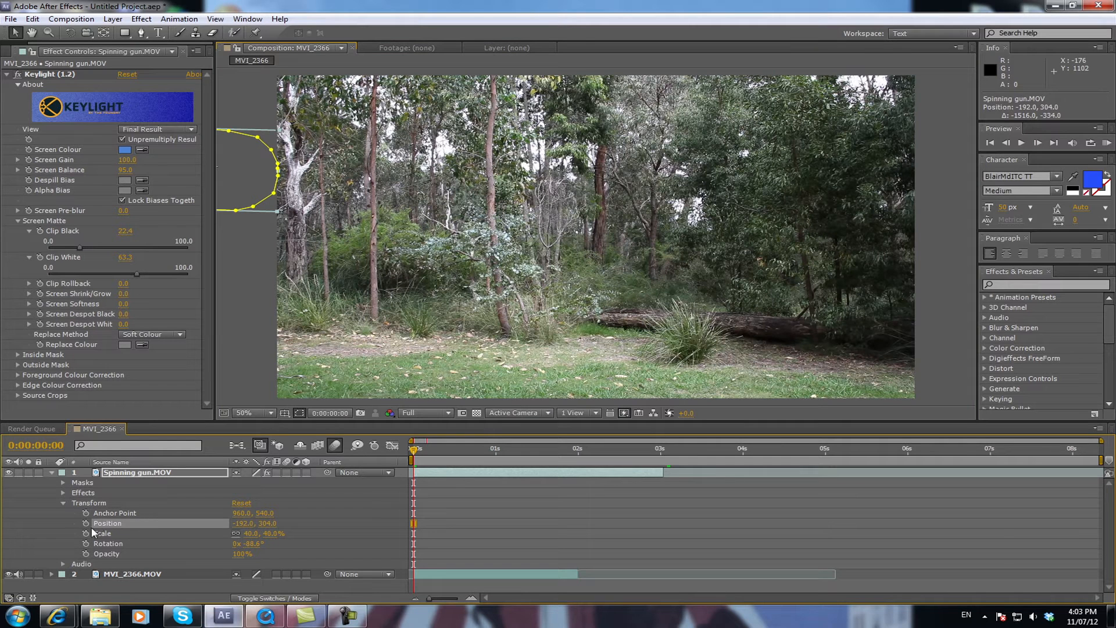
pyautogui.moveTo(274, 508)
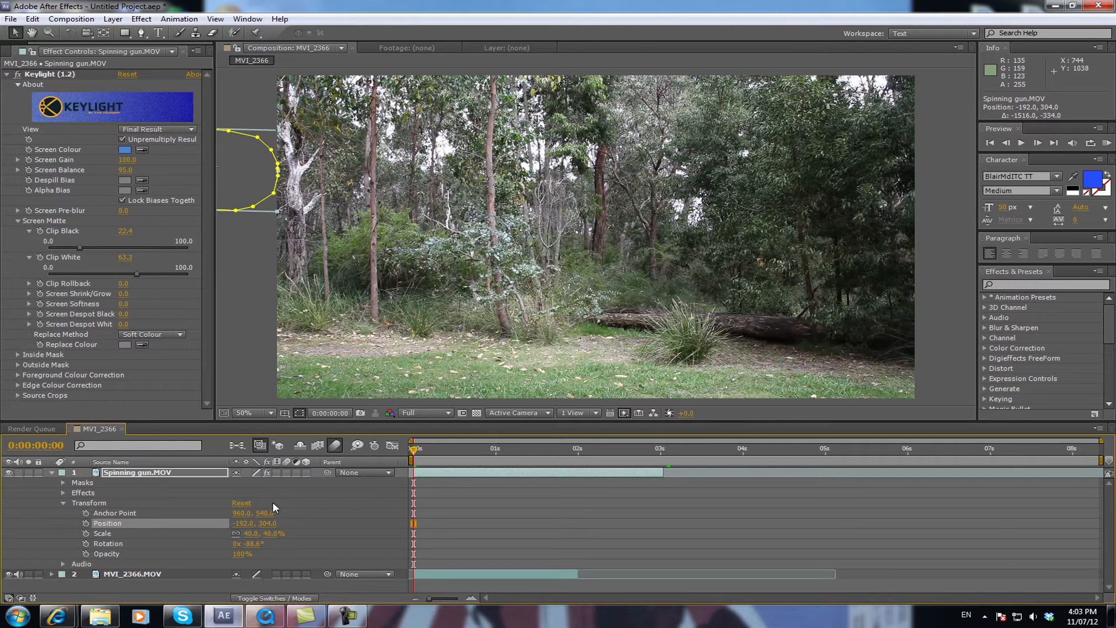
pyautogui.moveTo(85, 523)
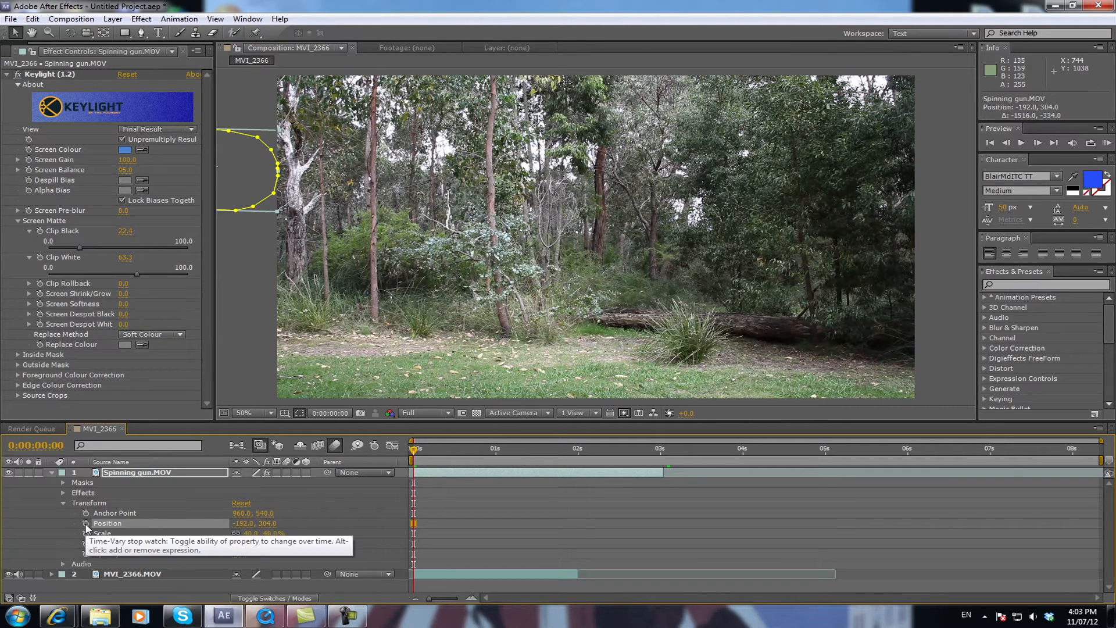
pyautogui.click(86, 522)
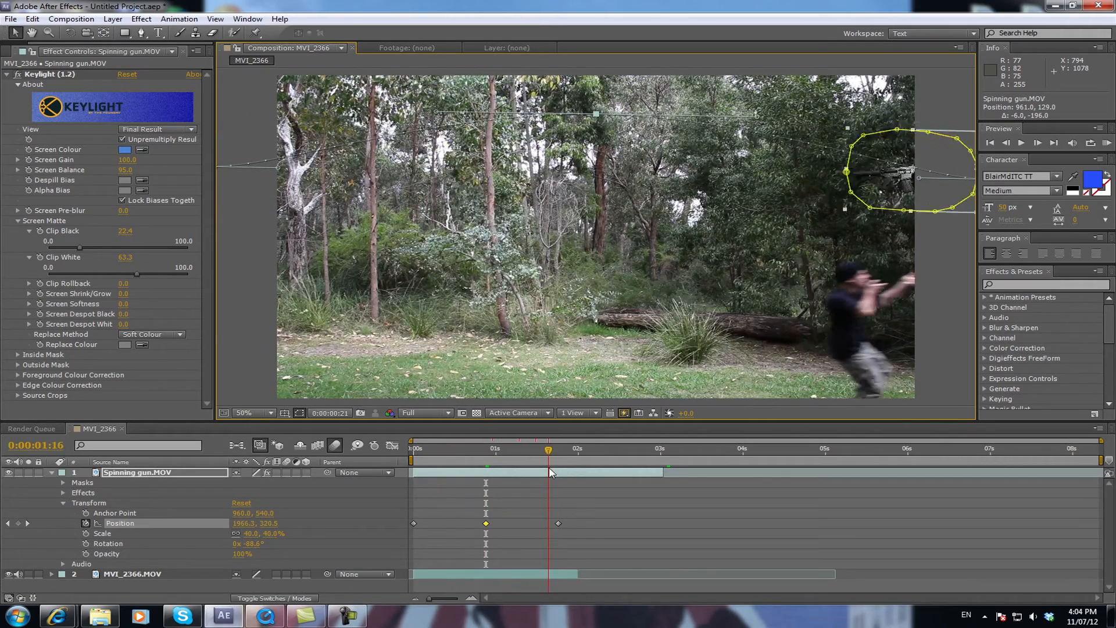
pyautogui.click(410, 446)
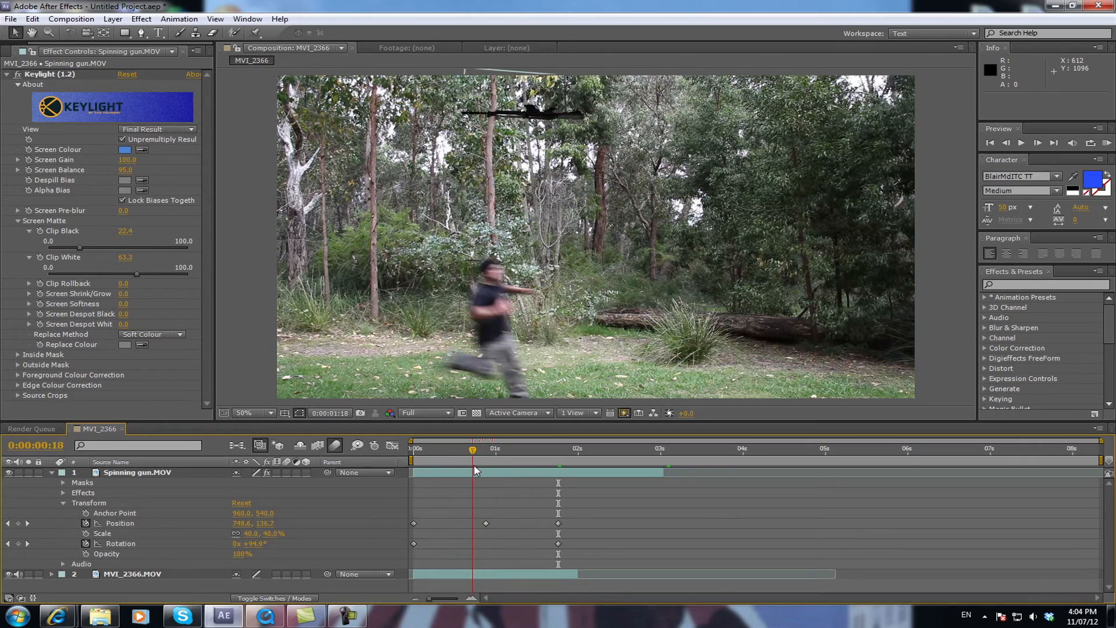
# - Adjust Position and Rotation keyframes so the gun arcs over the treetops into the runner's hands
pyautogui.click(420, 449)
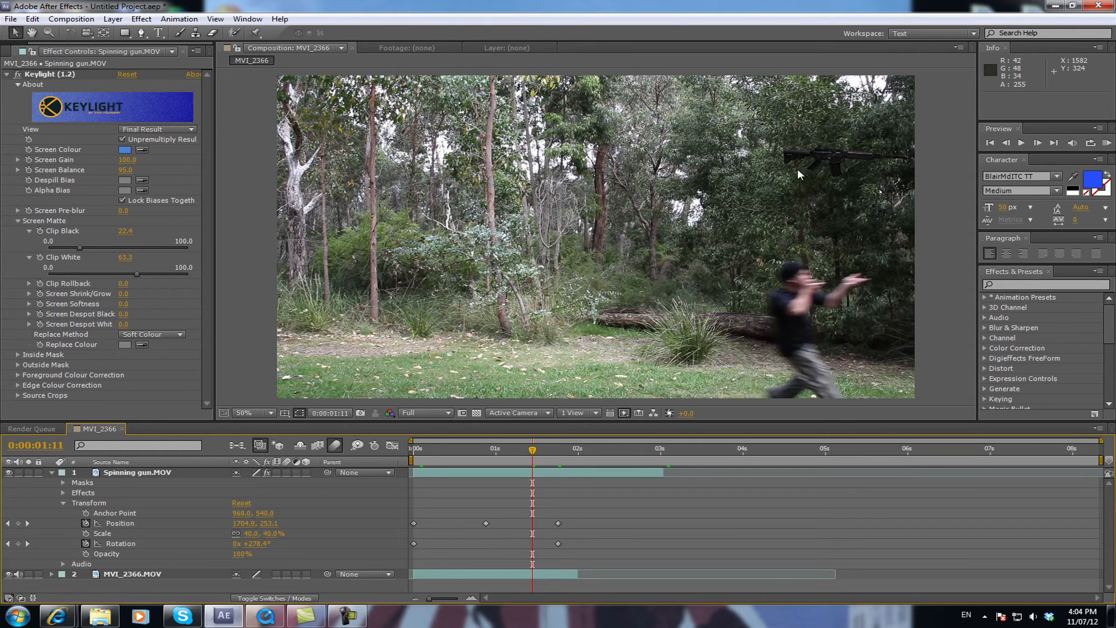
pyautogui.moveTo(839, 171)
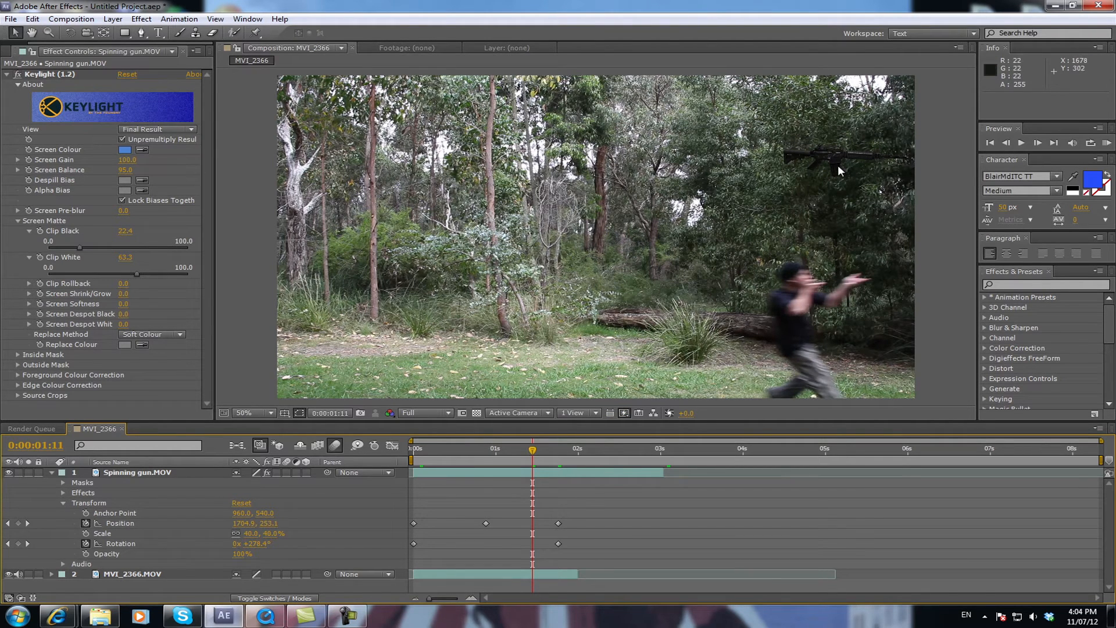
pyautogui.click(556, 449)
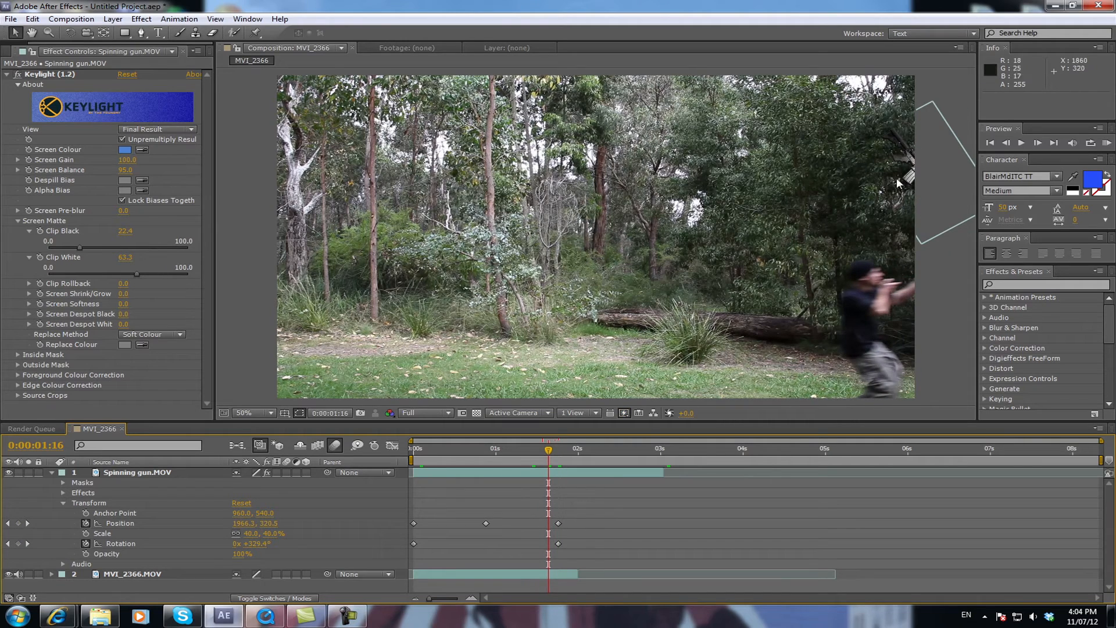
pyautogui.click(560, 449)
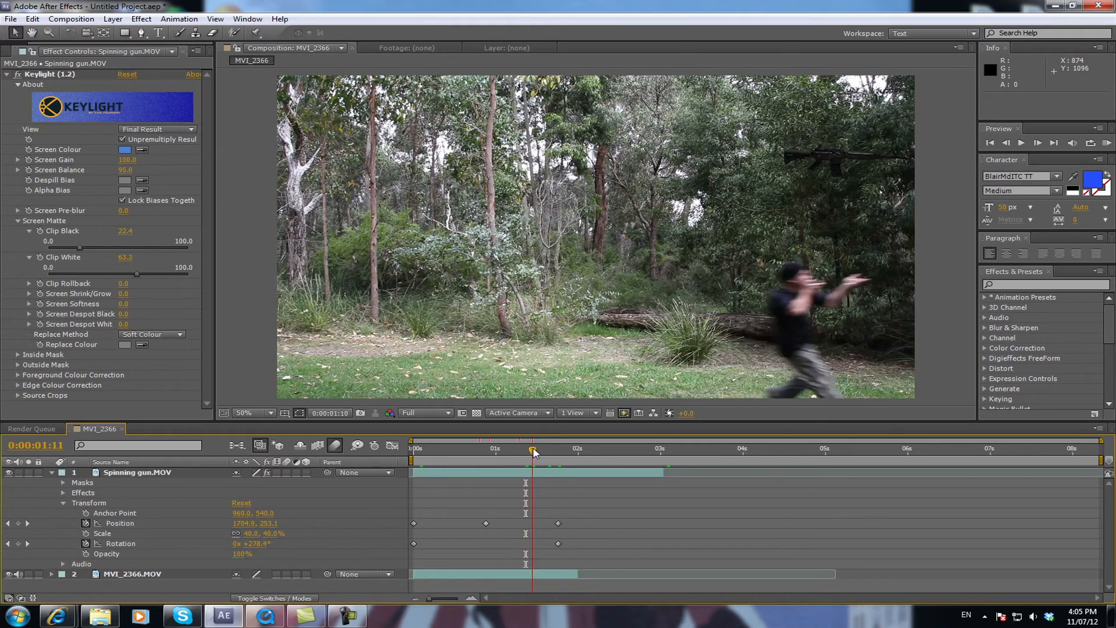
pyautogui.click(468, 449)
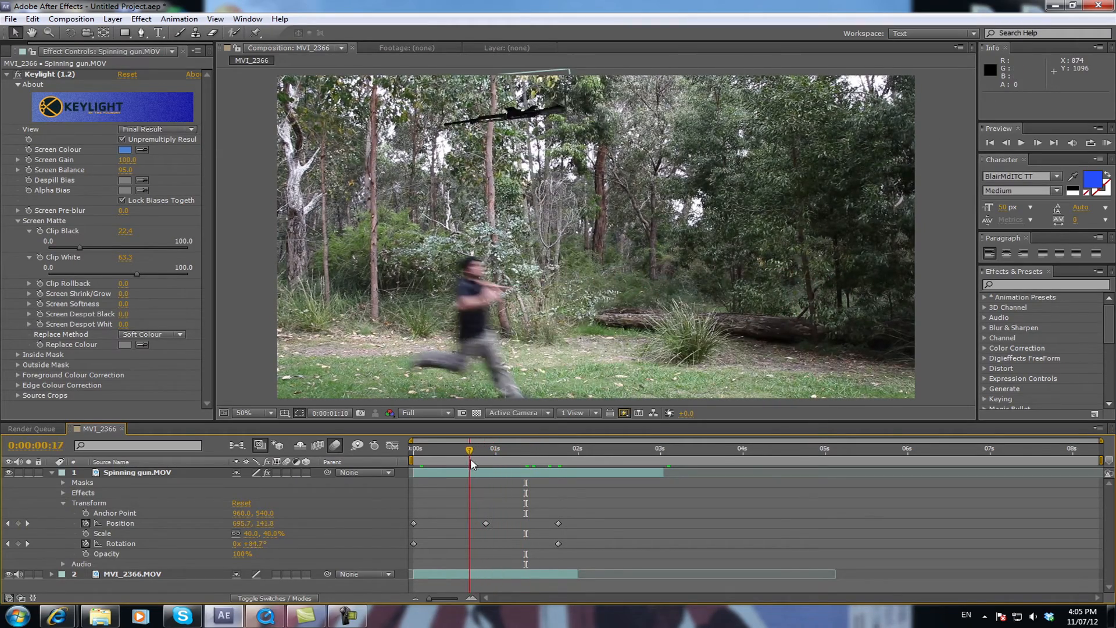
# - Collapse the Spinning gun.MOV layer's Transform properties and return the indicator to the start
pyautogui.click(412, 449)
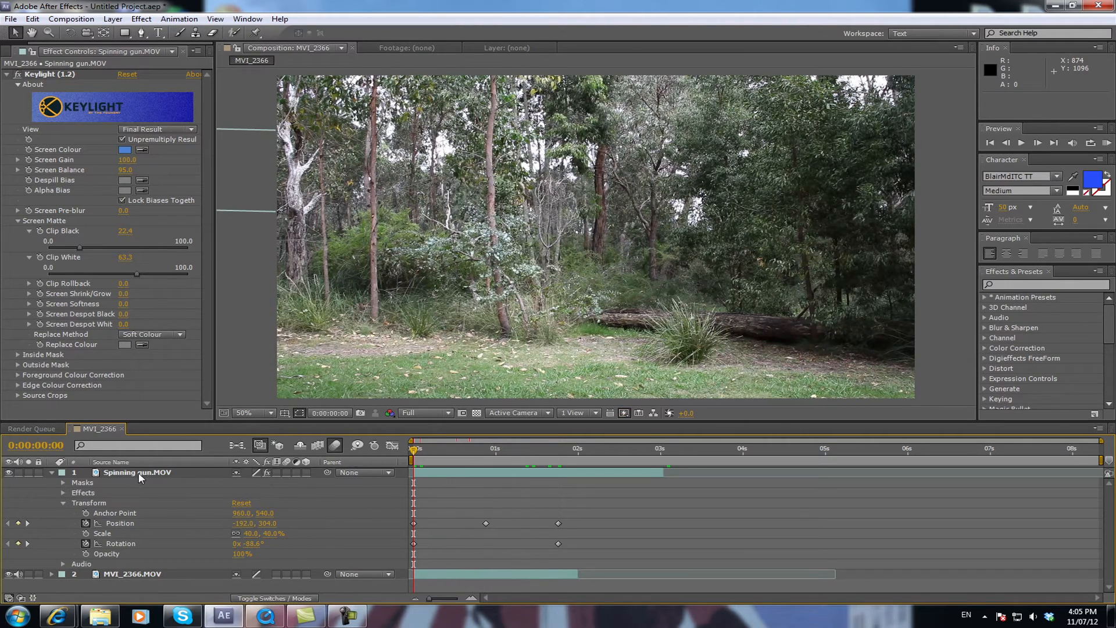
pyautogui.click(138, 472)
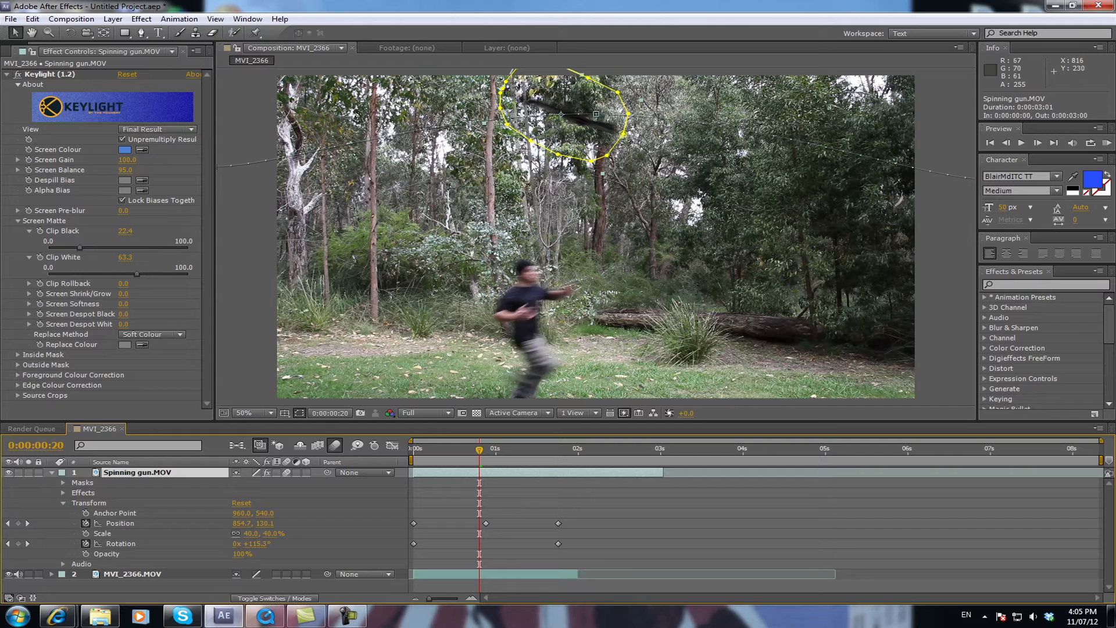
pyautogui.moveTo(307, 607)
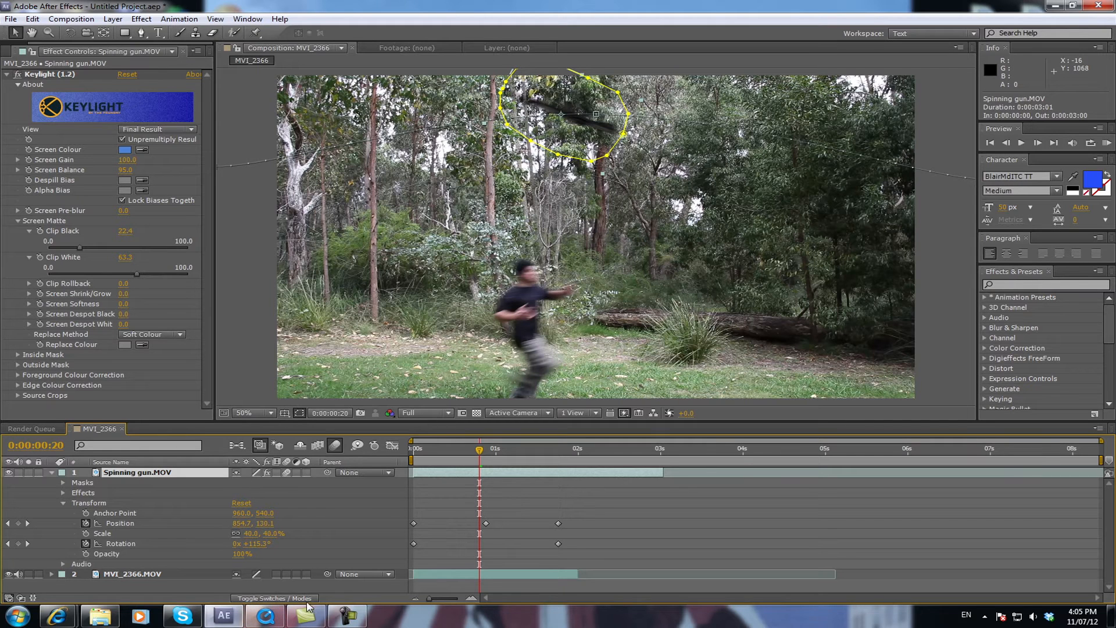
pyautogui.click(275, 598)
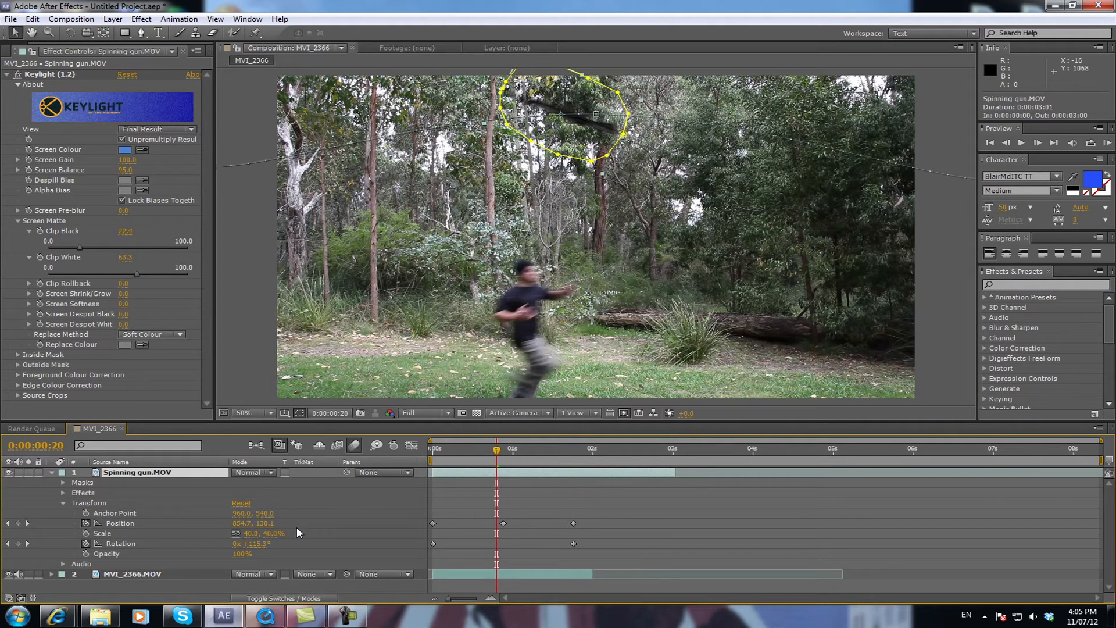
pyautogui.moveTo(264, 439)
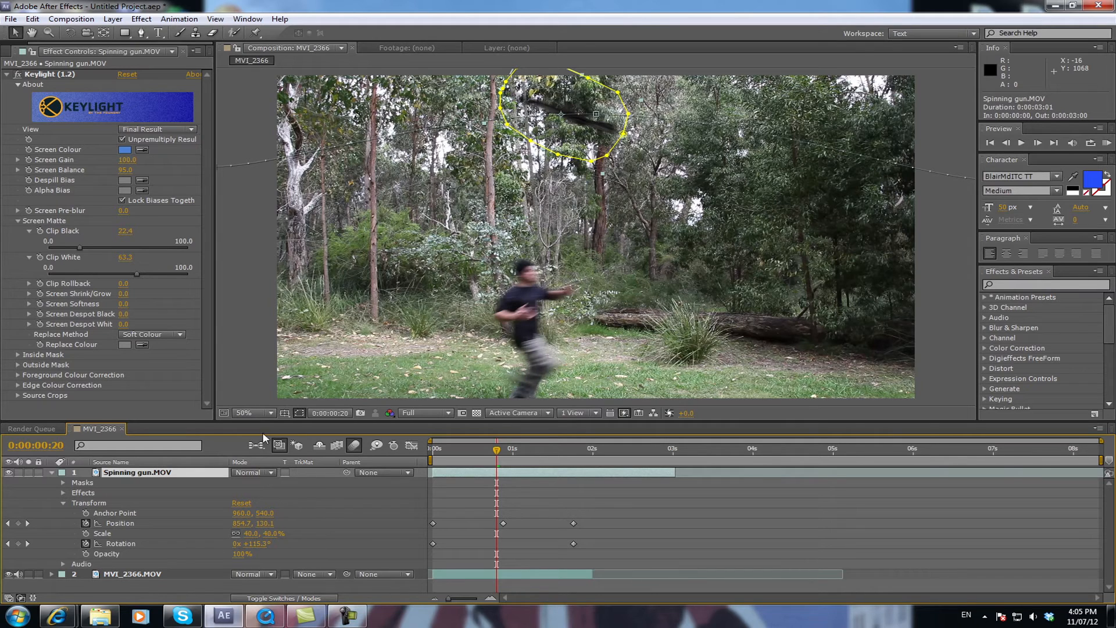
pyautogui.moveTo(300, 497)
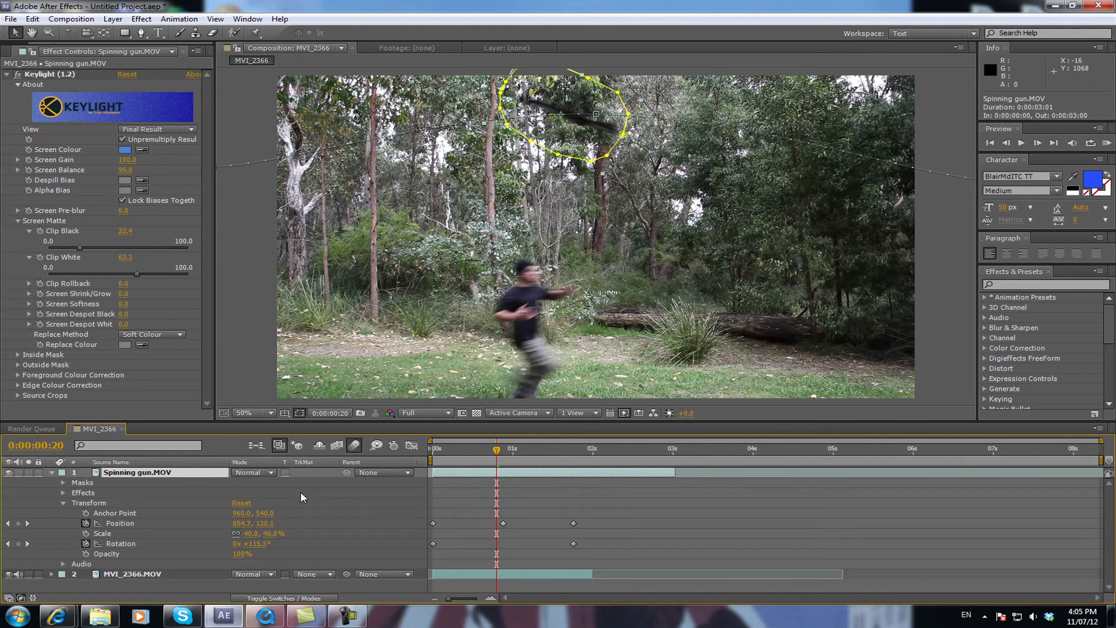
pyautogui.click(273, 598)
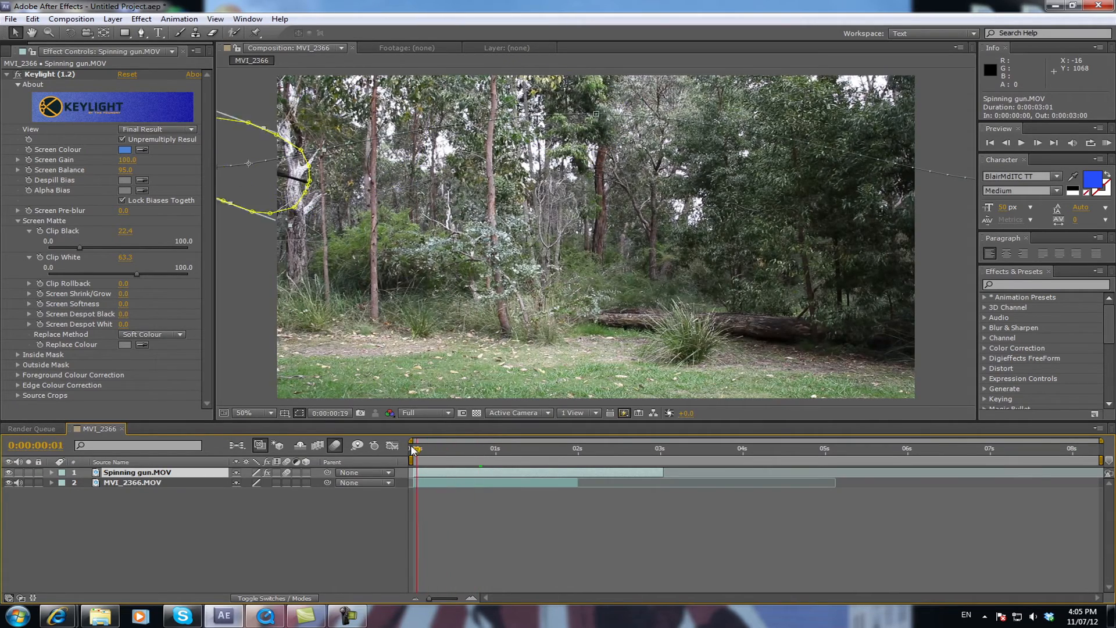
# - Run a RAM Preview of the composition showing the rifle flying toward the runner
pyautogui.click(991, 142)
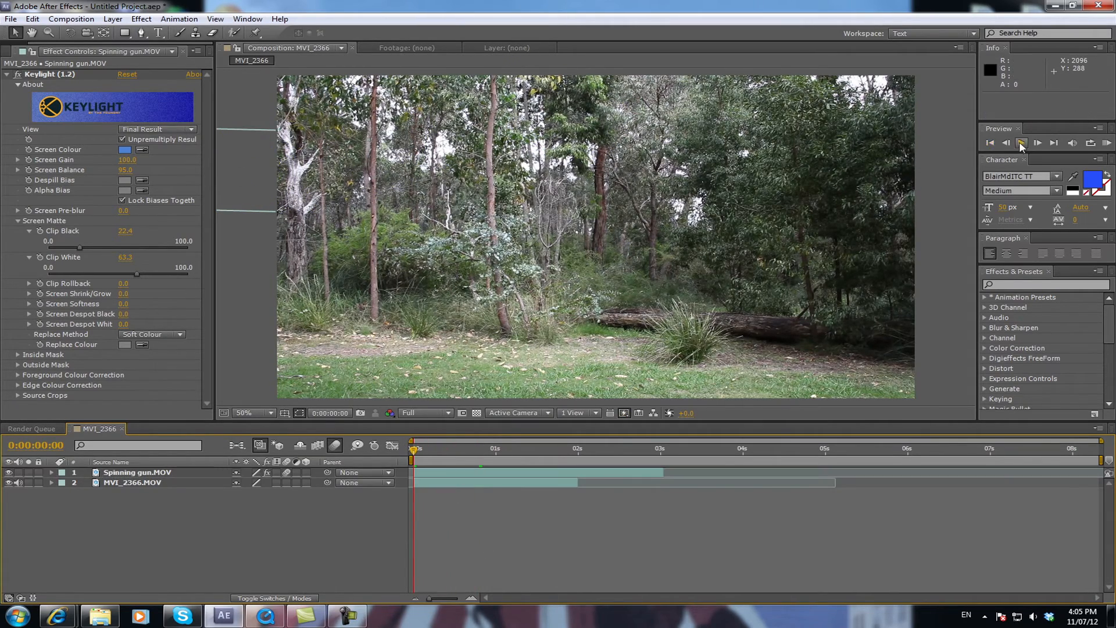
pyautogui.click(1037, 143)
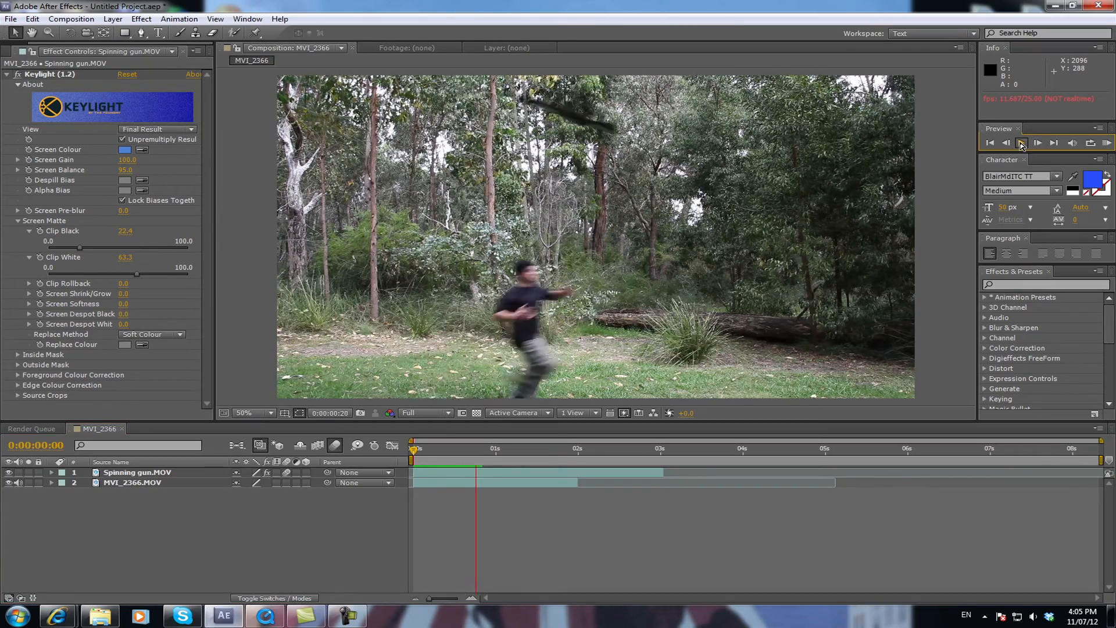
pyautogui.click(1038, 141)
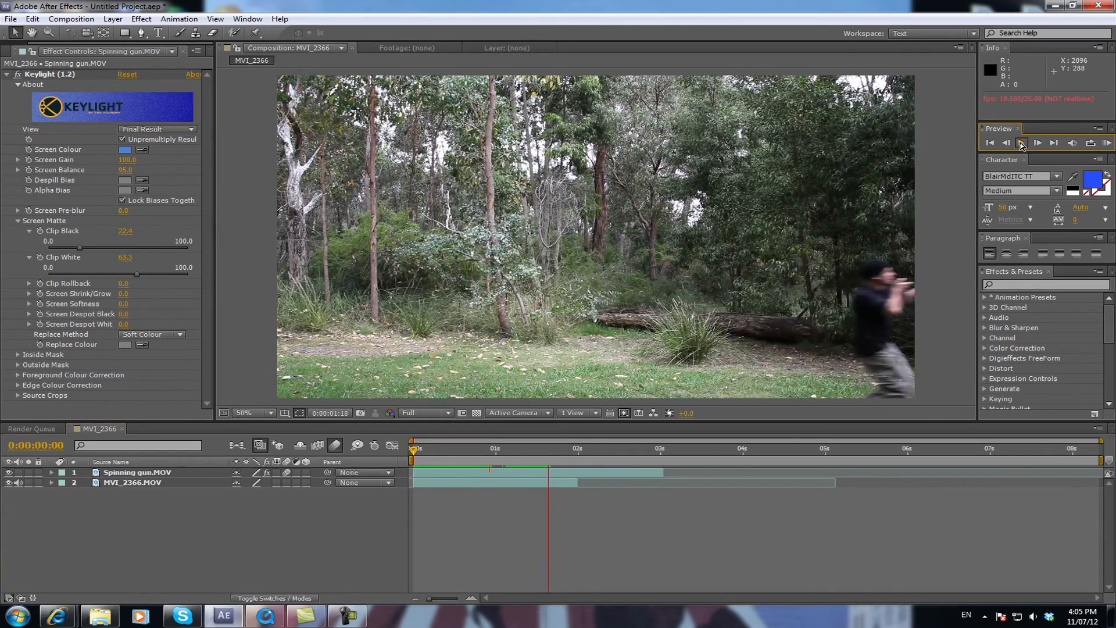
pyautogui.click(550, 448)
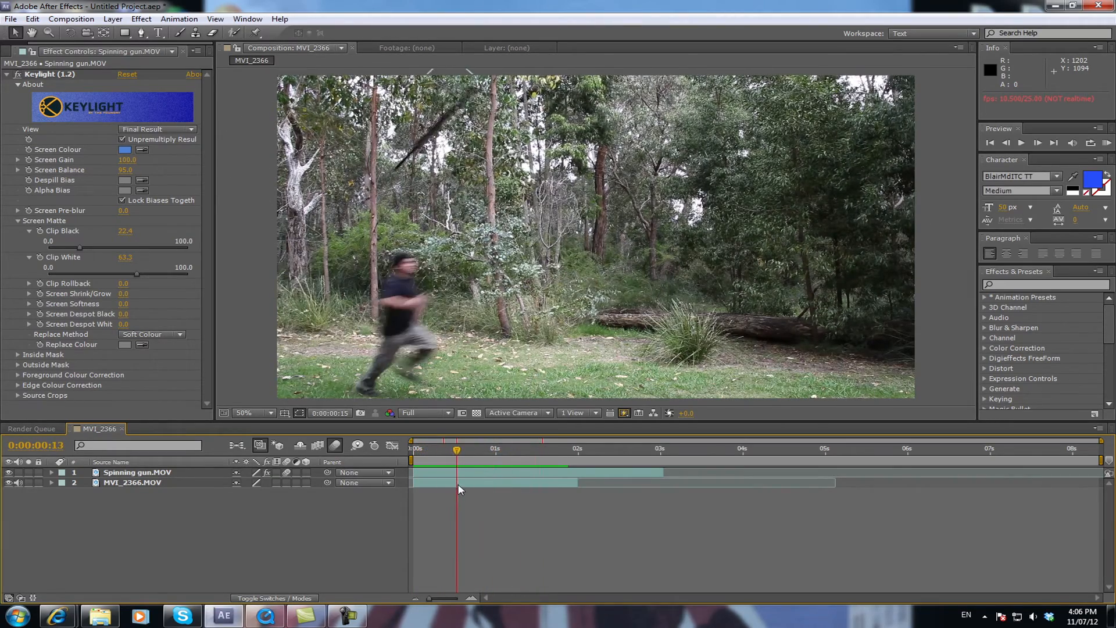
# - Scrub the Time Ruler to the frame where the runner catches the gun
pyautogui.click(522, 449)
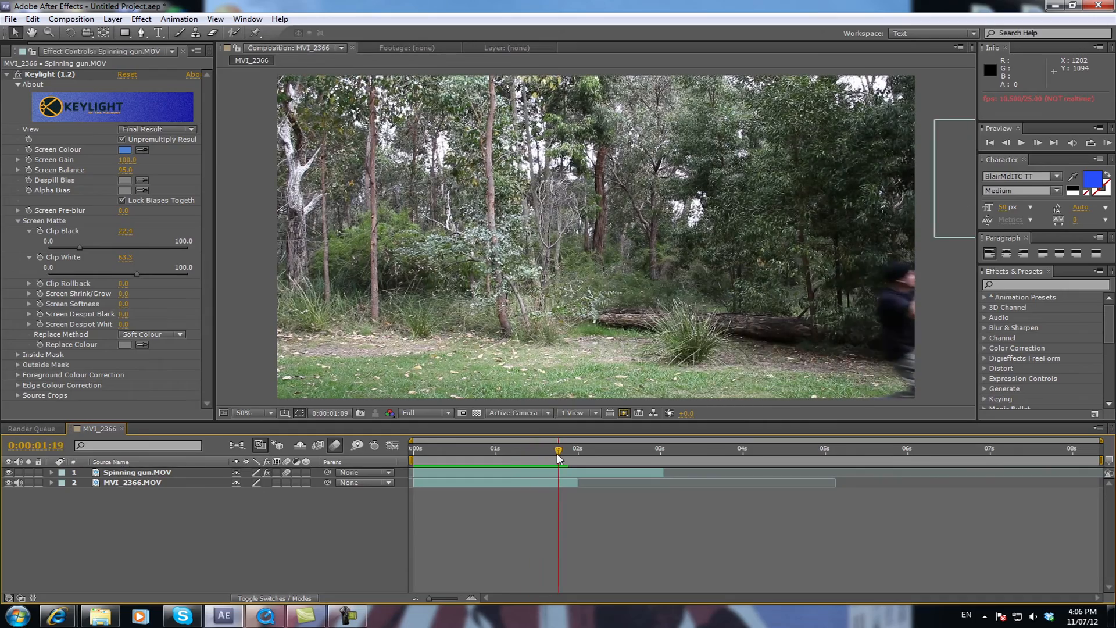
pyautogui.click(433, 459)
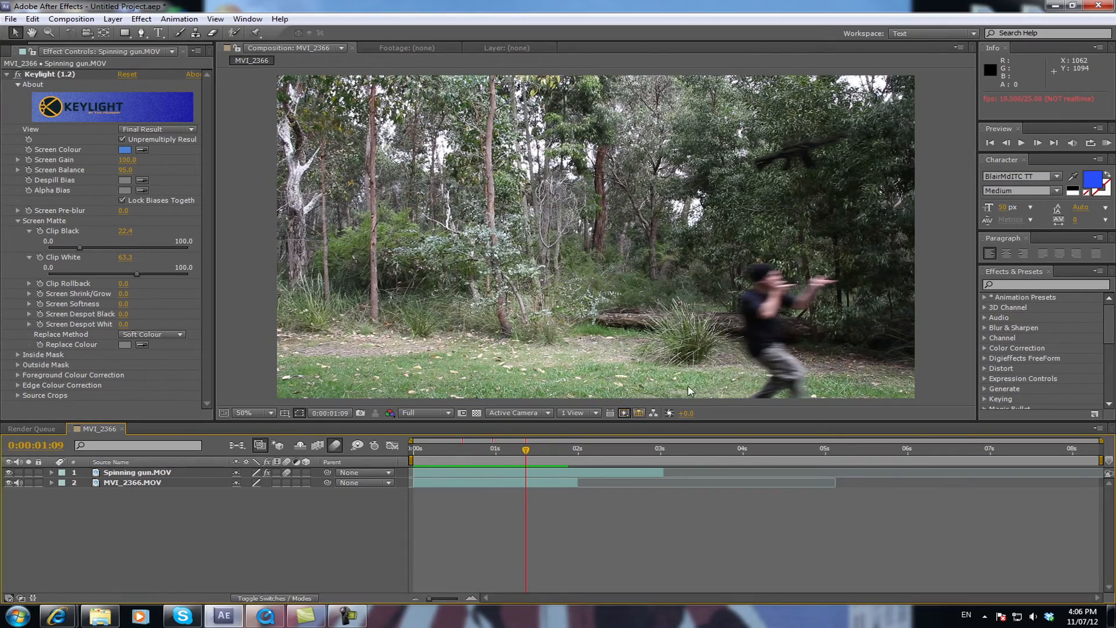
pyautogui.moveTo(550, 461)
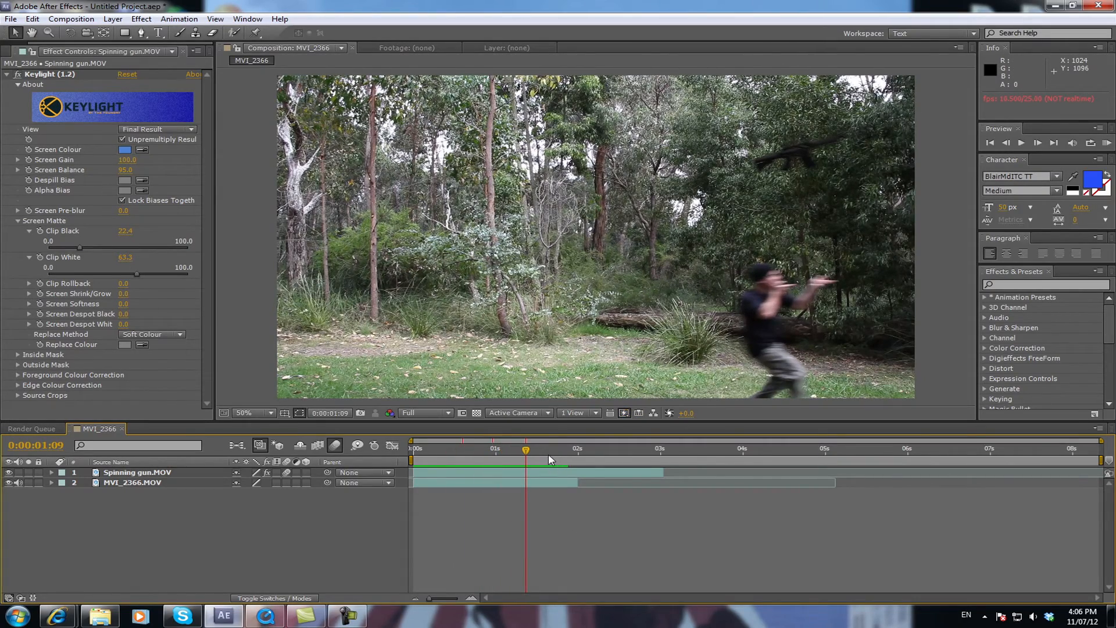
pyautogui.moveTo(550, 463)
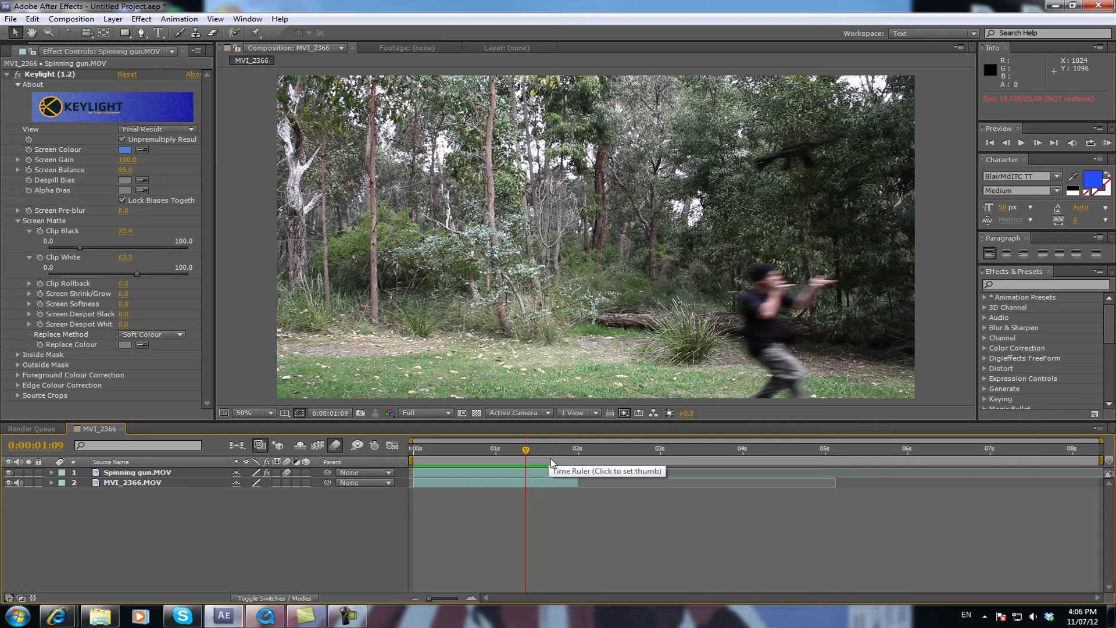
pyautogui.moveTo(527, 451)
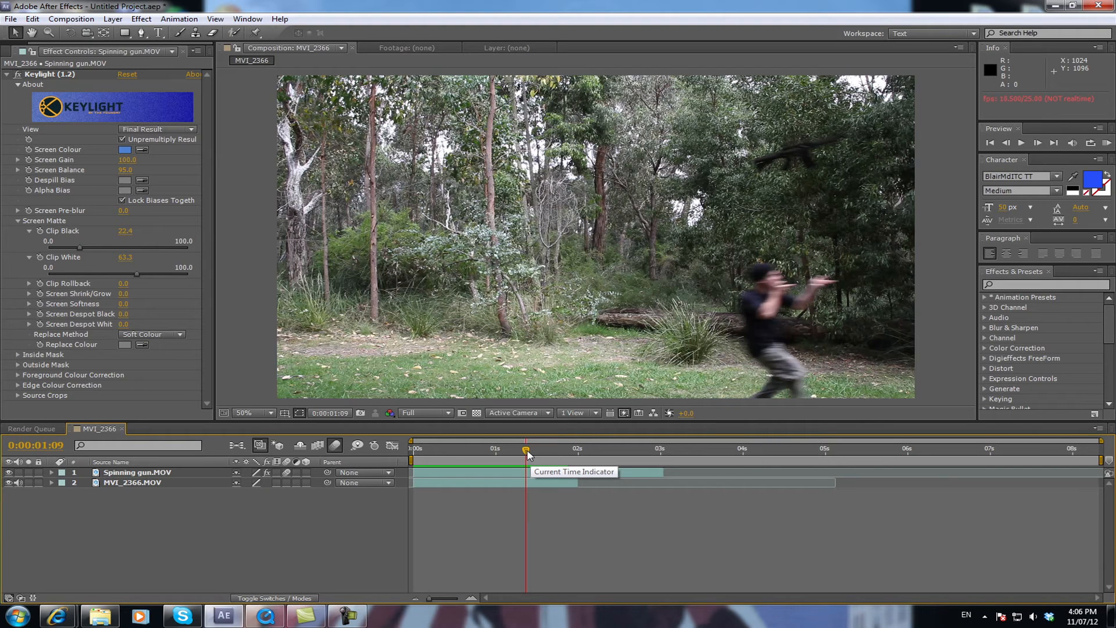